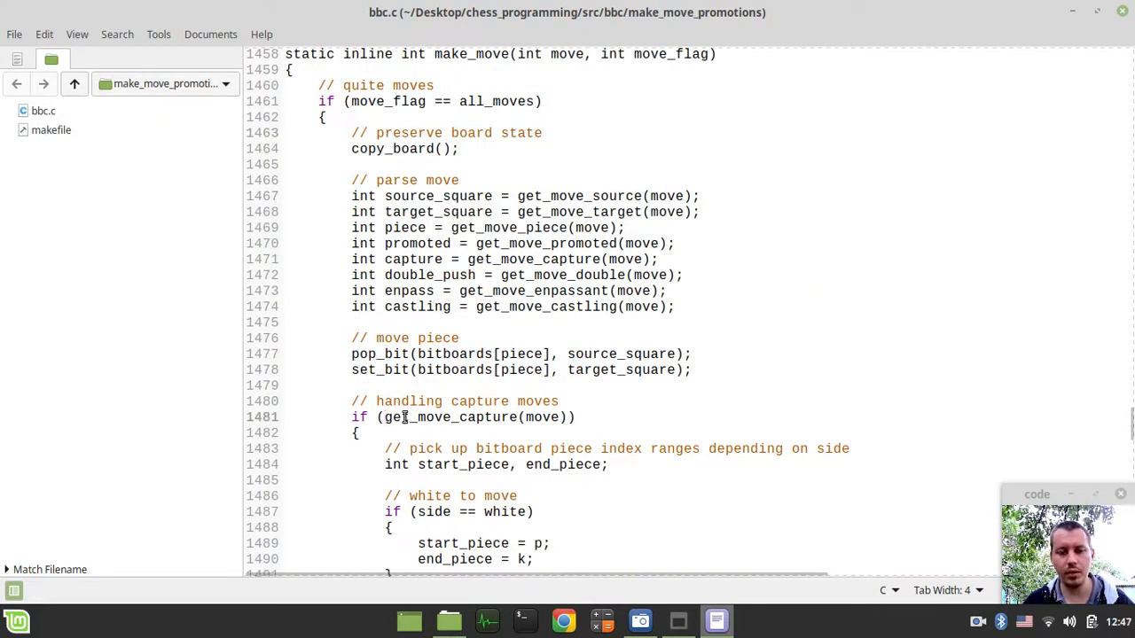
# Step: Replace get_move_capture(move) in make_move's capture check with the capture variable
pyautogui.doubleClick(461, 418)
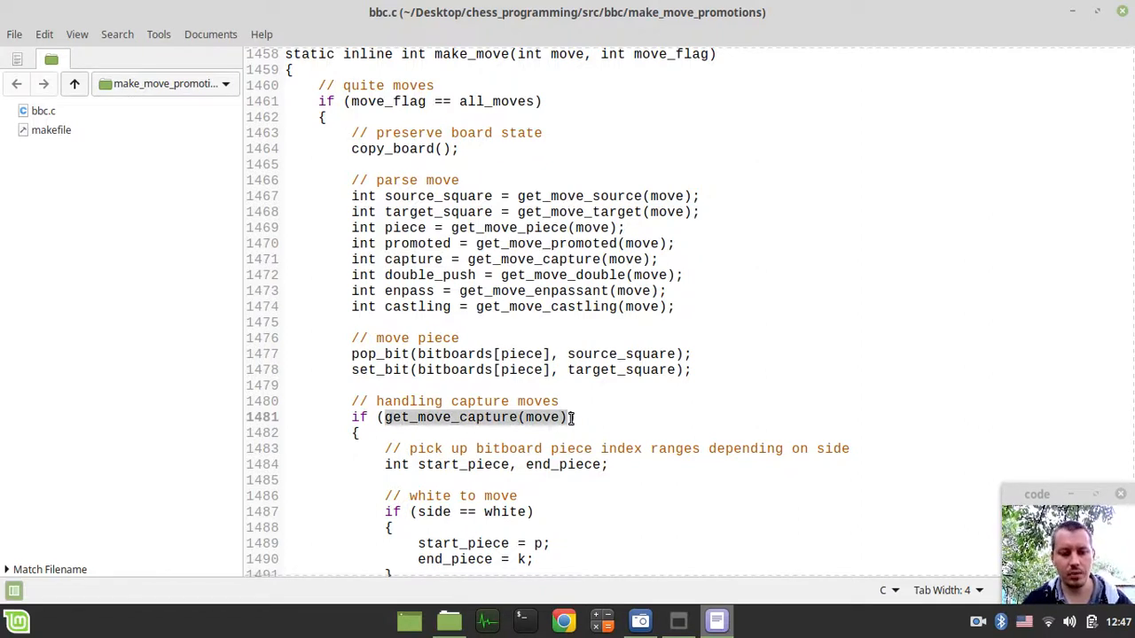
pyautogui.write('capture)')
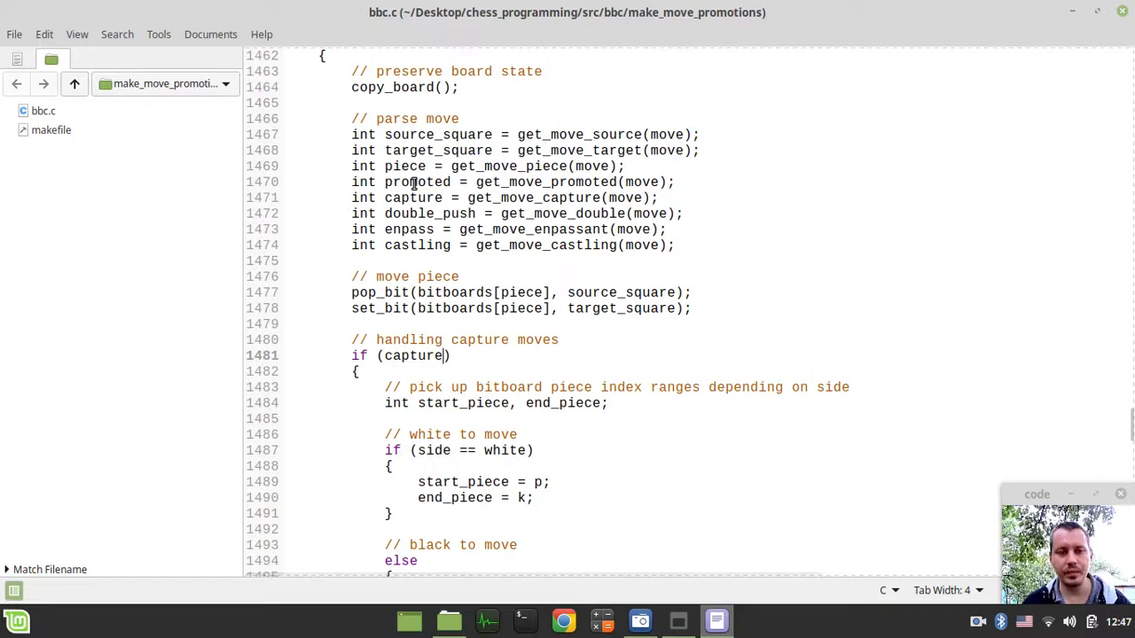
pyautogui.doubleClick(417, 181)
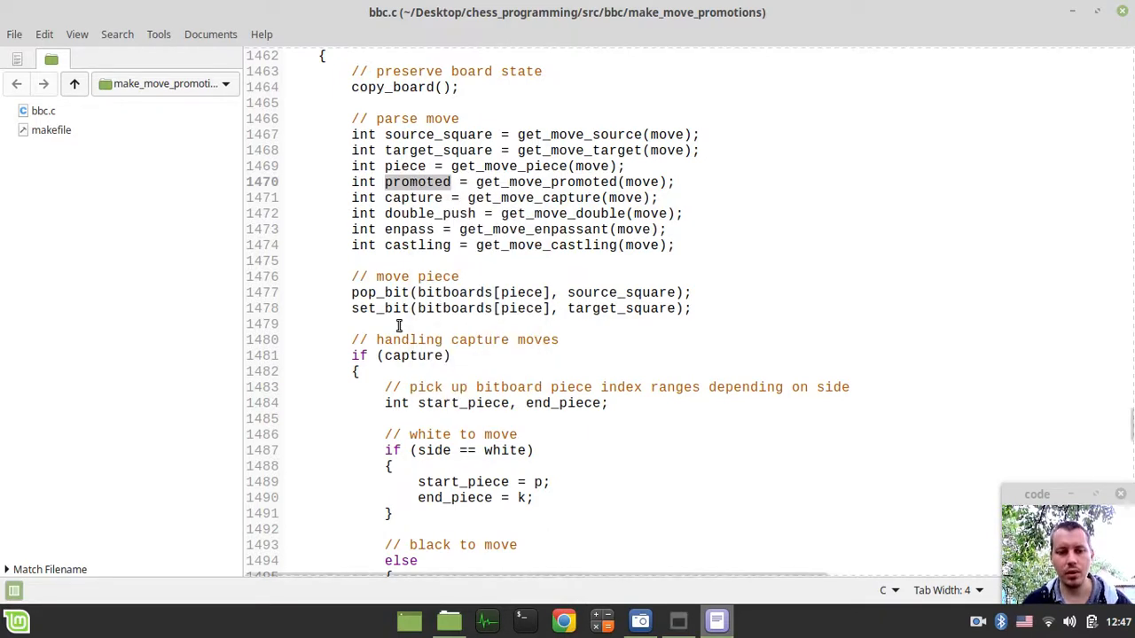
# Step: Below the capture code, add a '// handle pawn promotions' comment and an empty if (promoted) block
pyautogui.scroll(-3)
pyautogui.write('//')
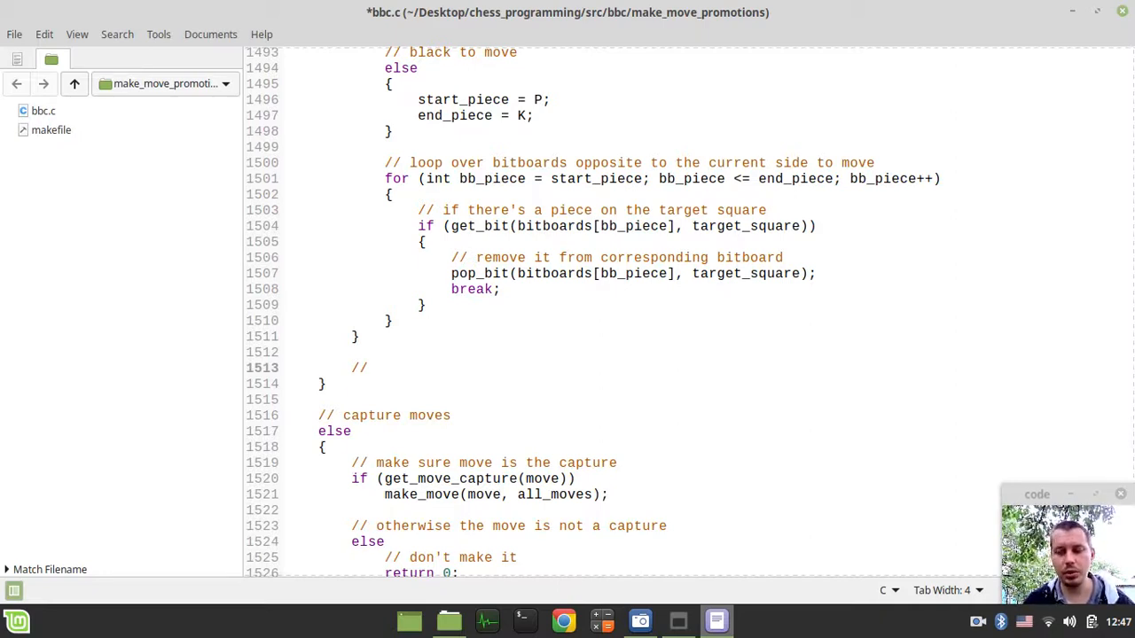
pyautogui.write('ha')
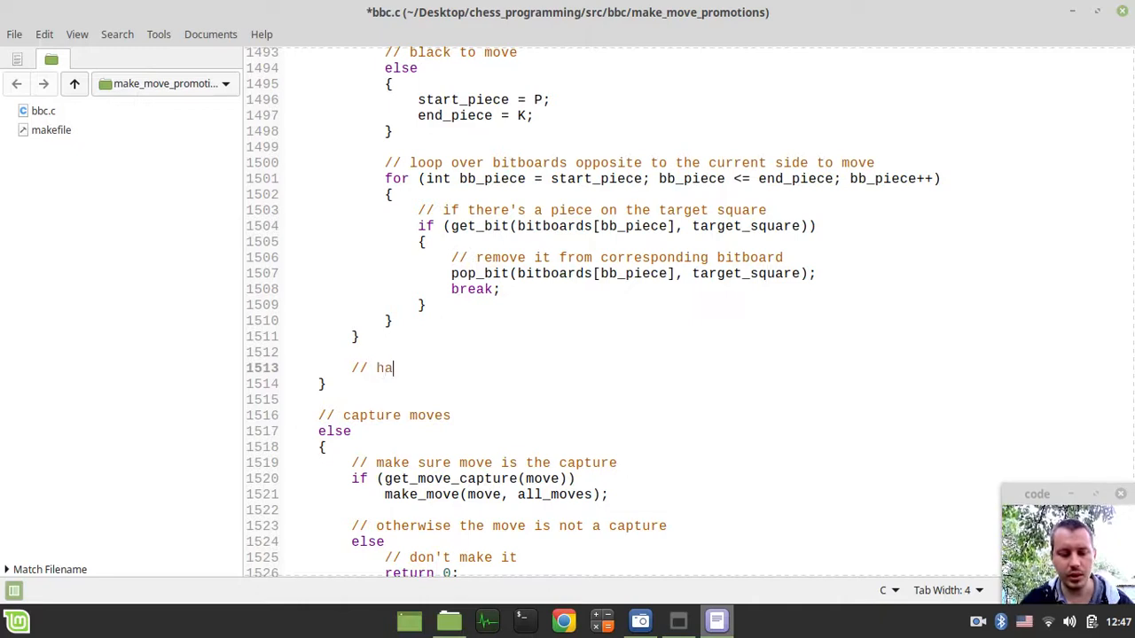
pyautogui.write('ndle paw')
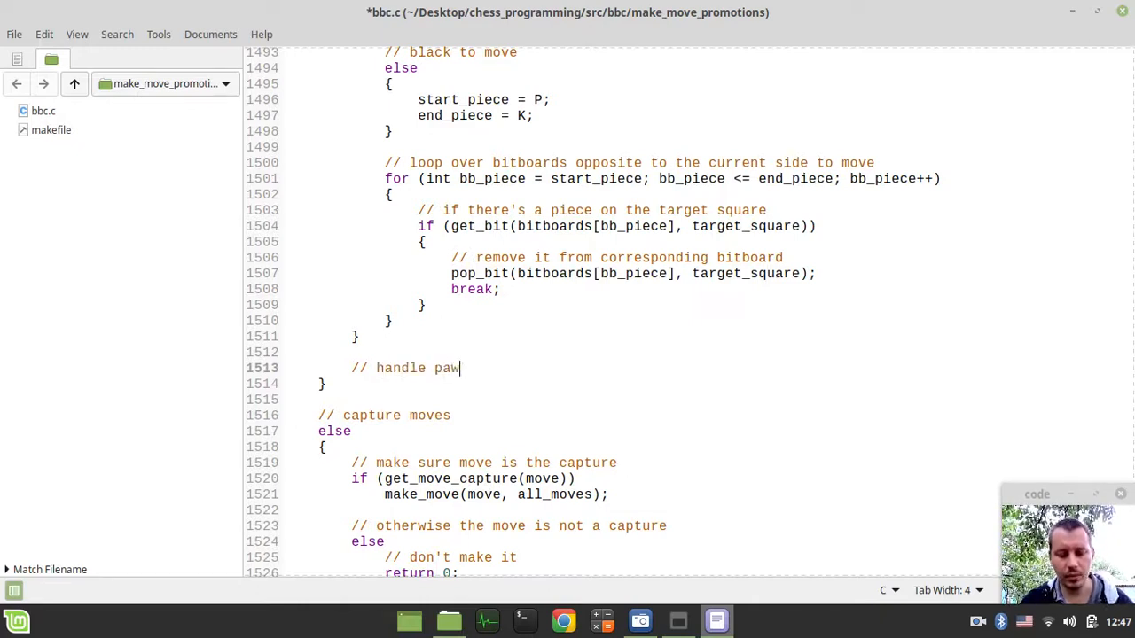
pyautogui.write('n promotio')
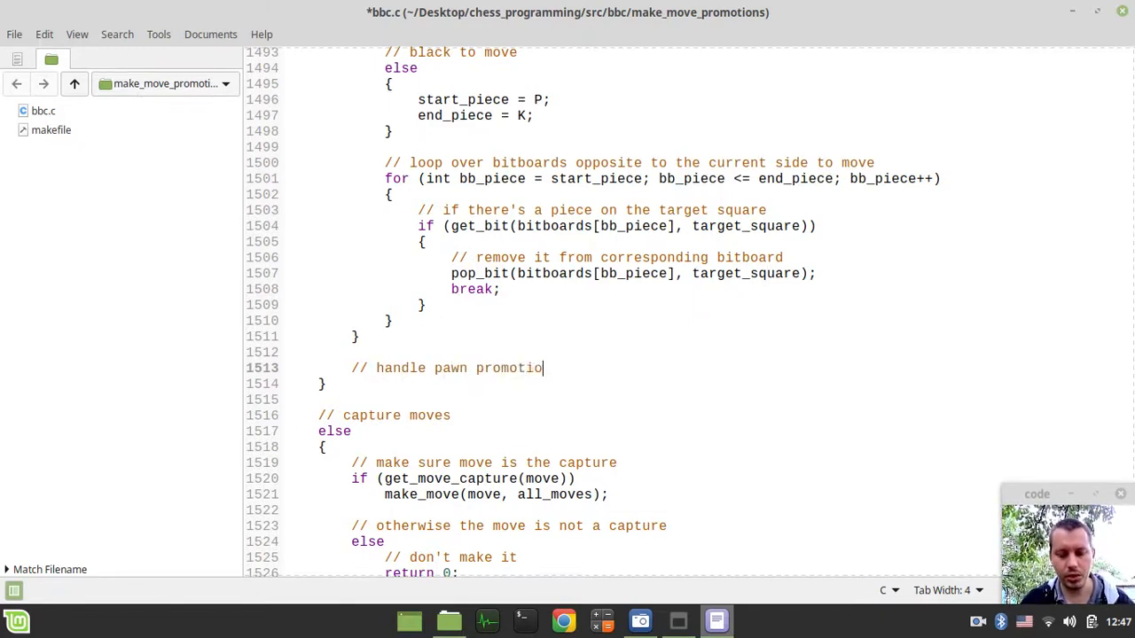
pyautogui.write('ns')
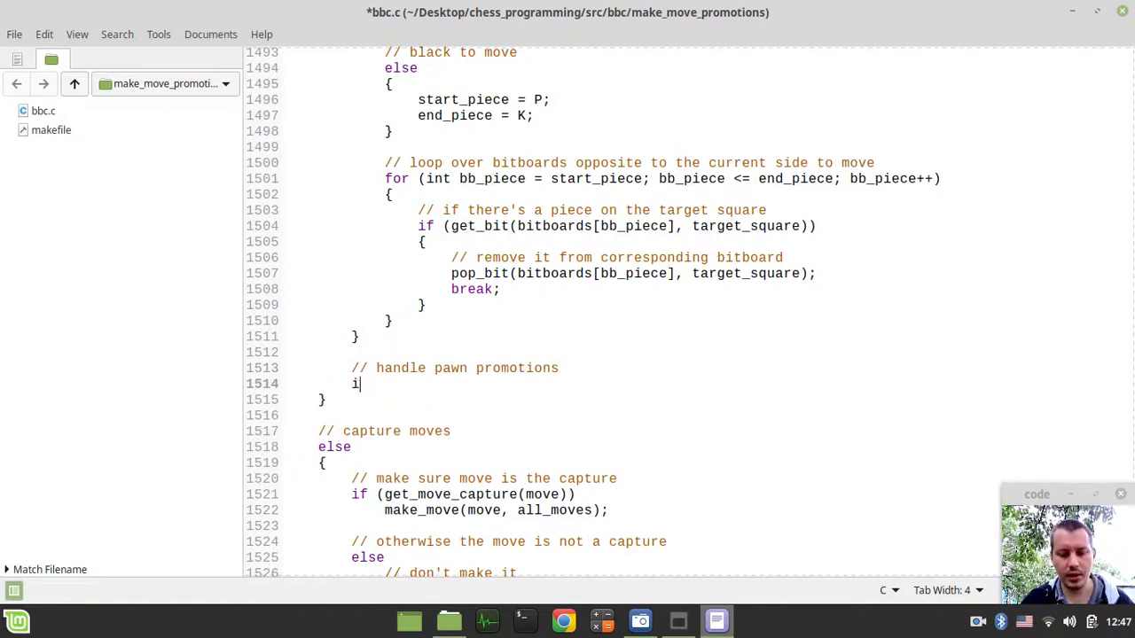
pyautogui.write('f (promoted)')
pyautogui.write('{')
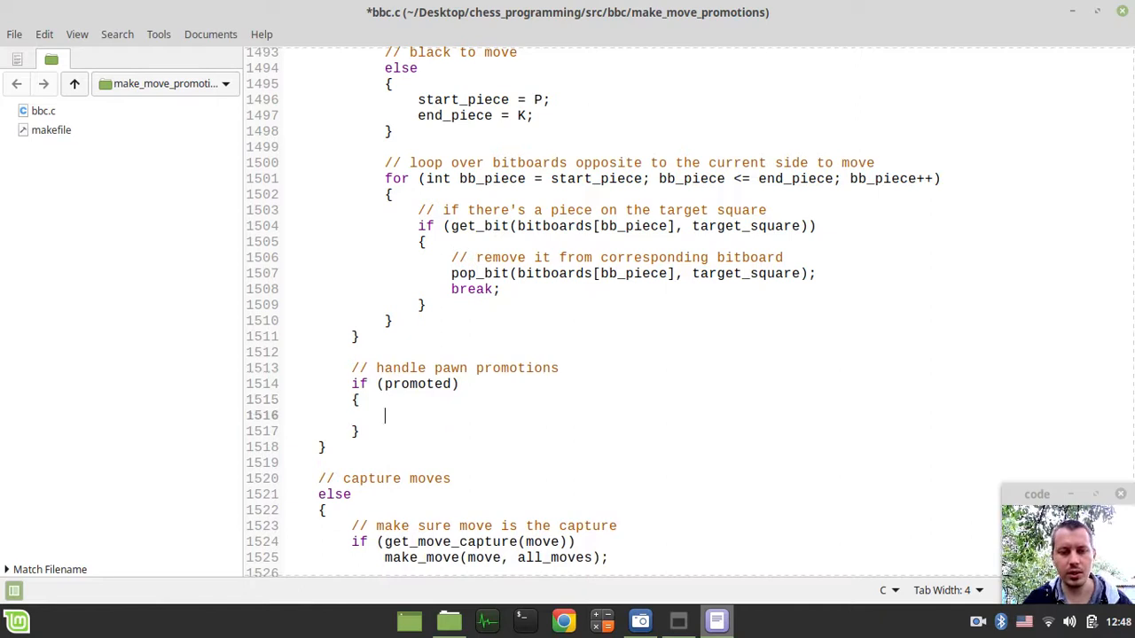
pyautogui.write('//')
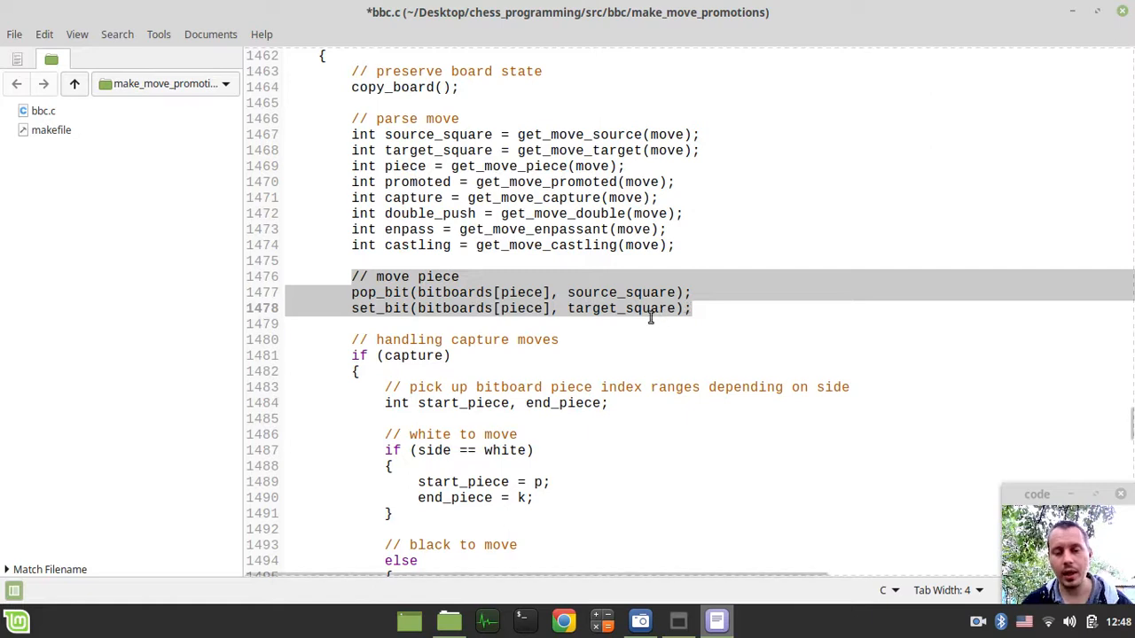
pyautogui.moveTo(576, 316)
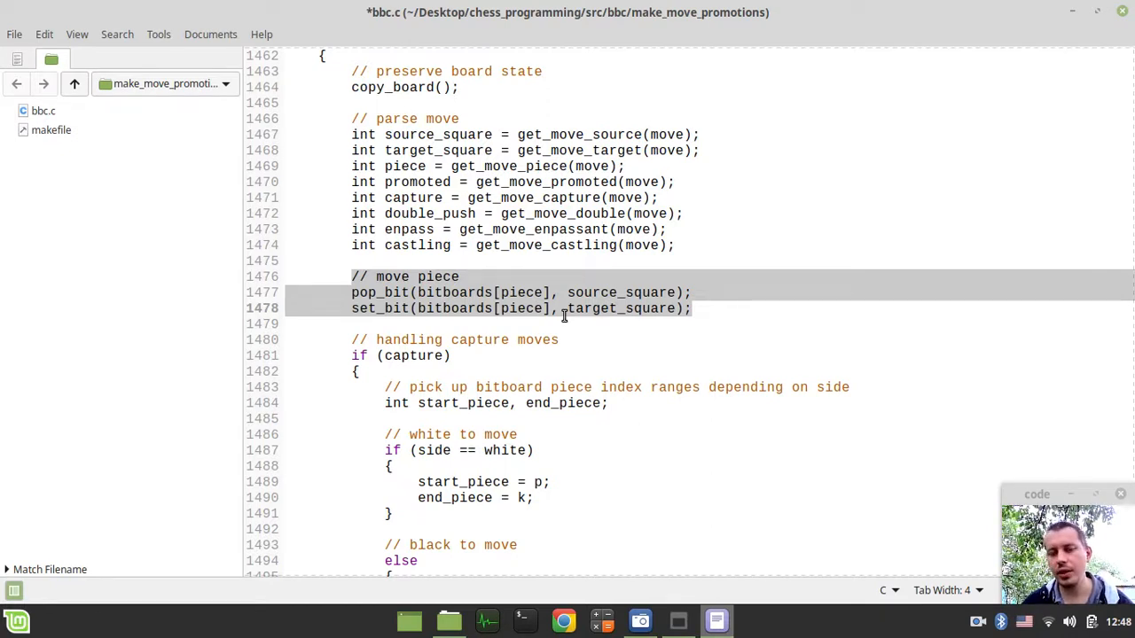
# Step: Add '// erase the pawn from the target square' and '// set up promoted piece on chess board' comments
pyautogui.scroll(-3)
pyautogui.write('//')
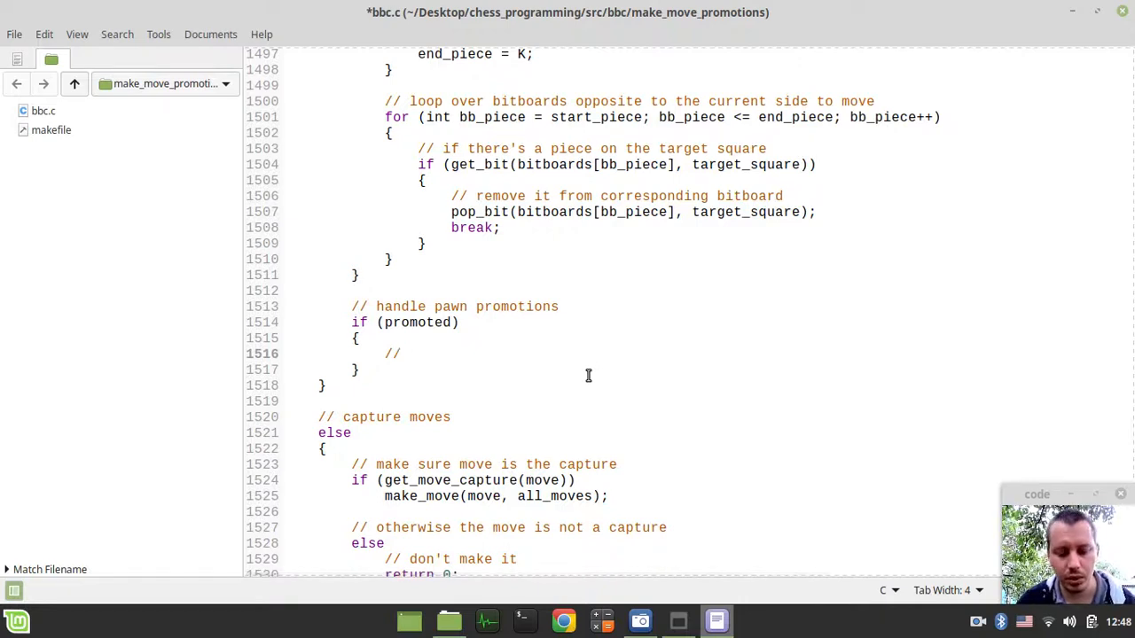
pyautogui.write('erase')
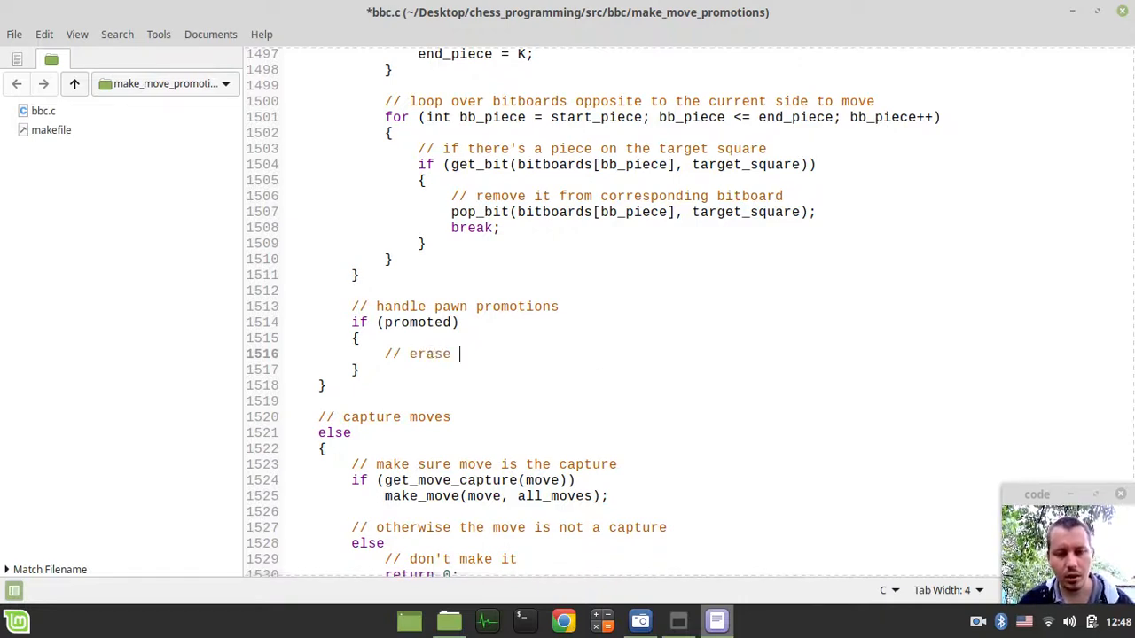
pyautogui.write('the pawn')
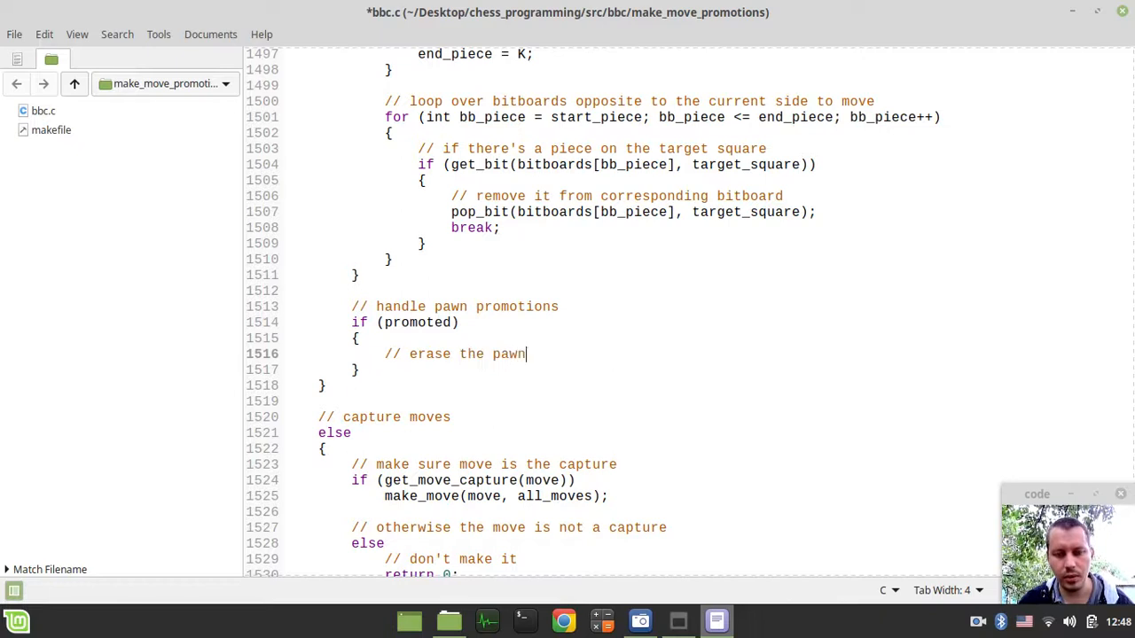
pyautogui.write('from the')
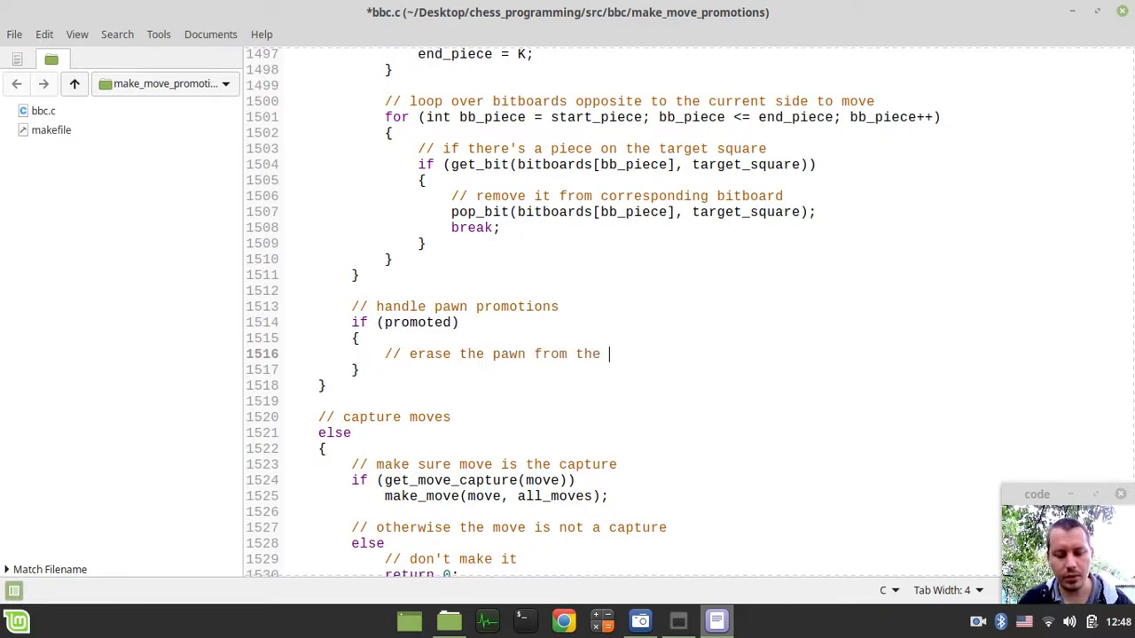
pyautogui.write('target square')
pyautogui.write('//')
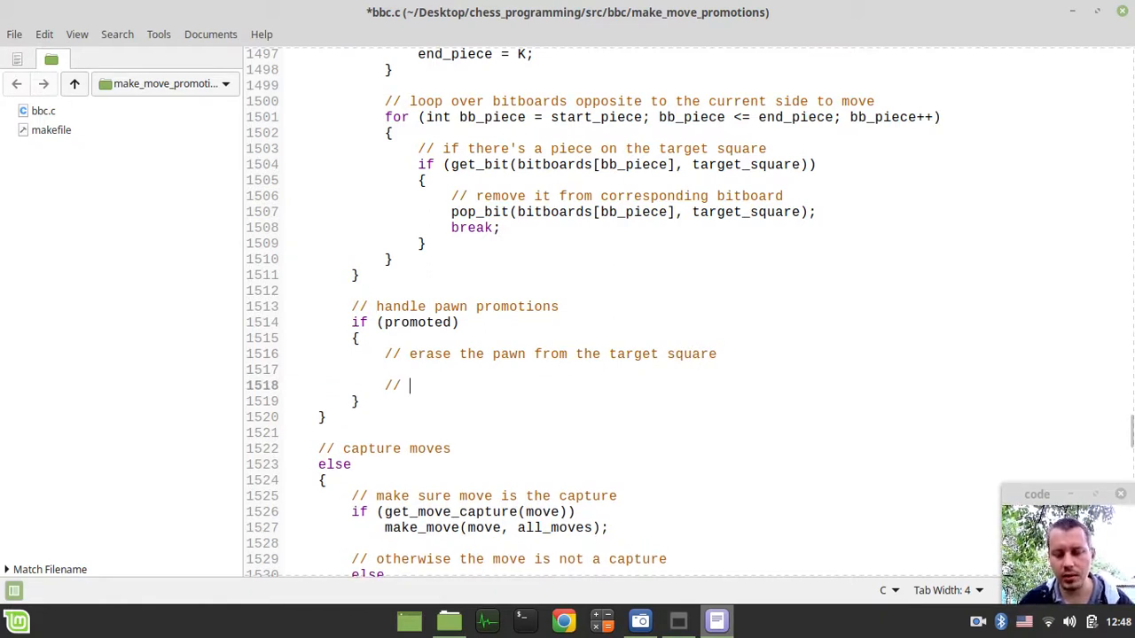
pyautogui.write('set up p')
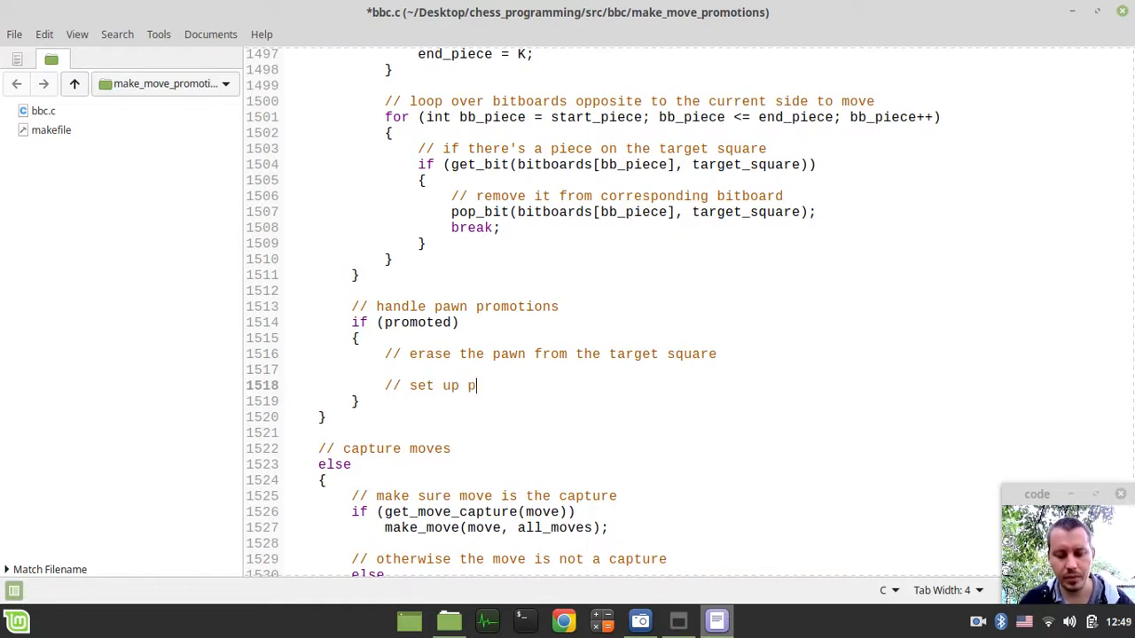
pyautogui.write('romoted piece on chess board')
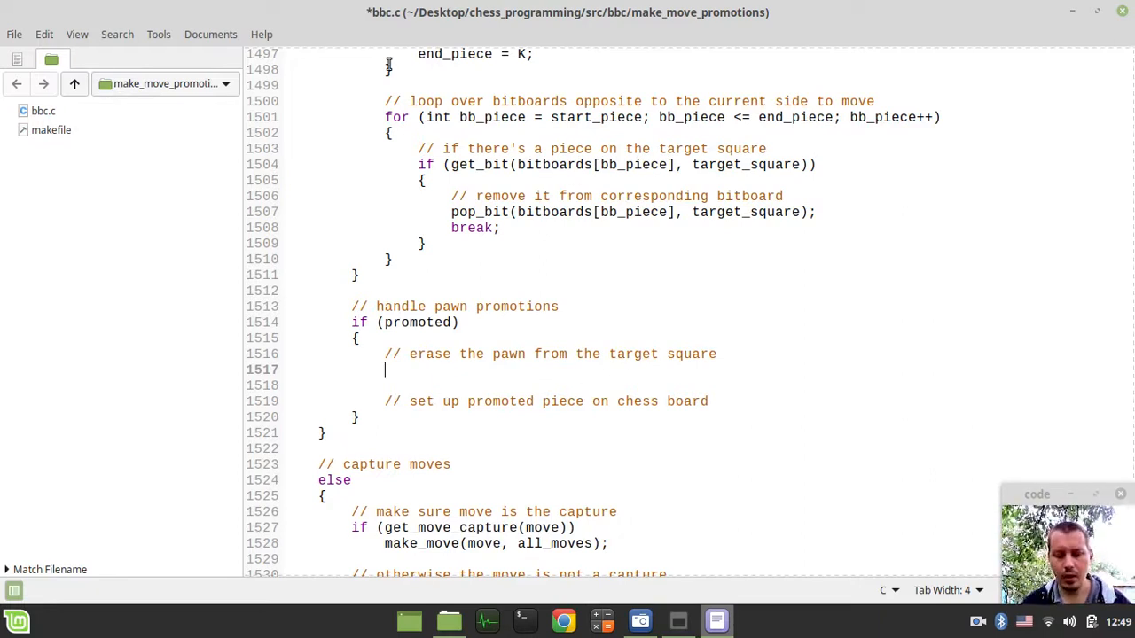
# Step: Under the erase comment, write pop_bit(bitboards[(side == white) ? P : p], target_square);
pyautogui.write('pop_b')
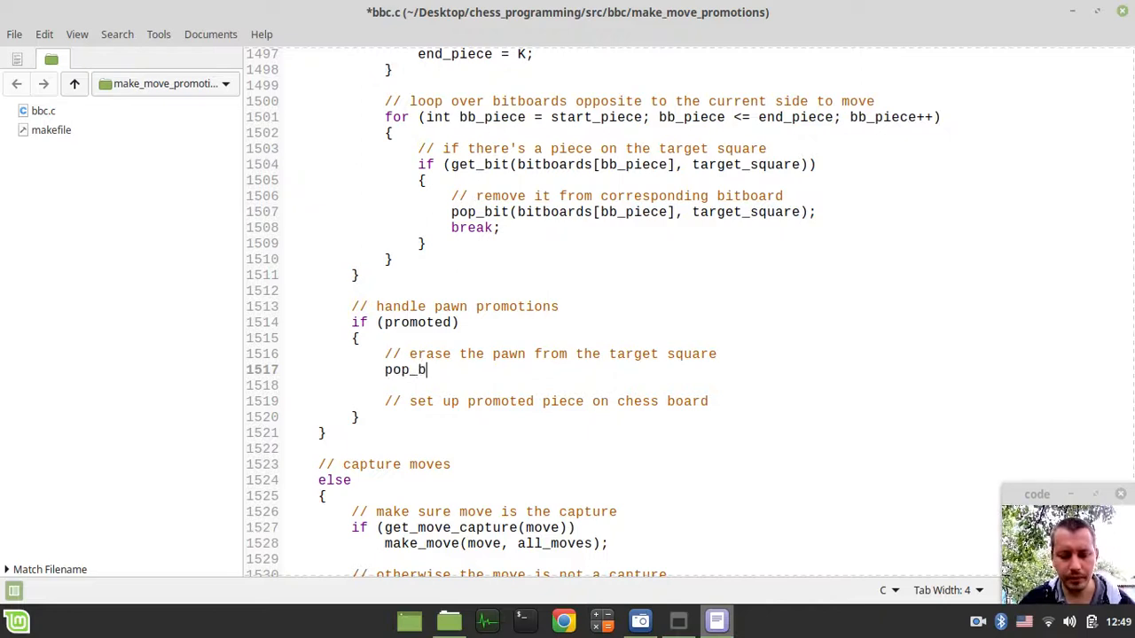
pyautogui.write('it();')
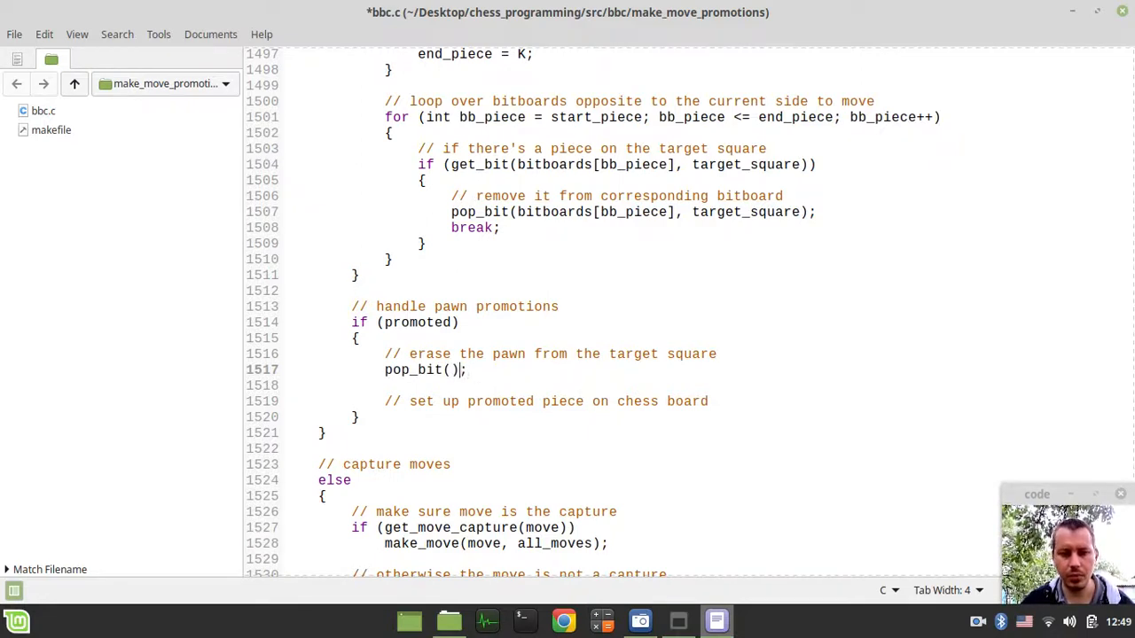
pyautogui.write('bitboards[(side == white) ?')
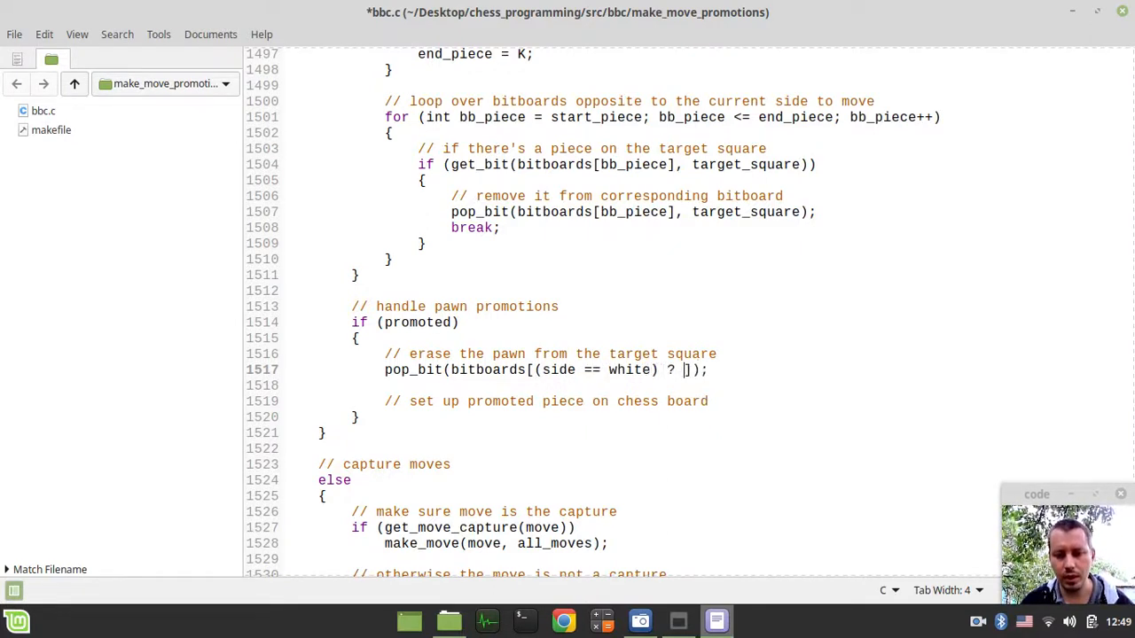
pyautogui.write('P')
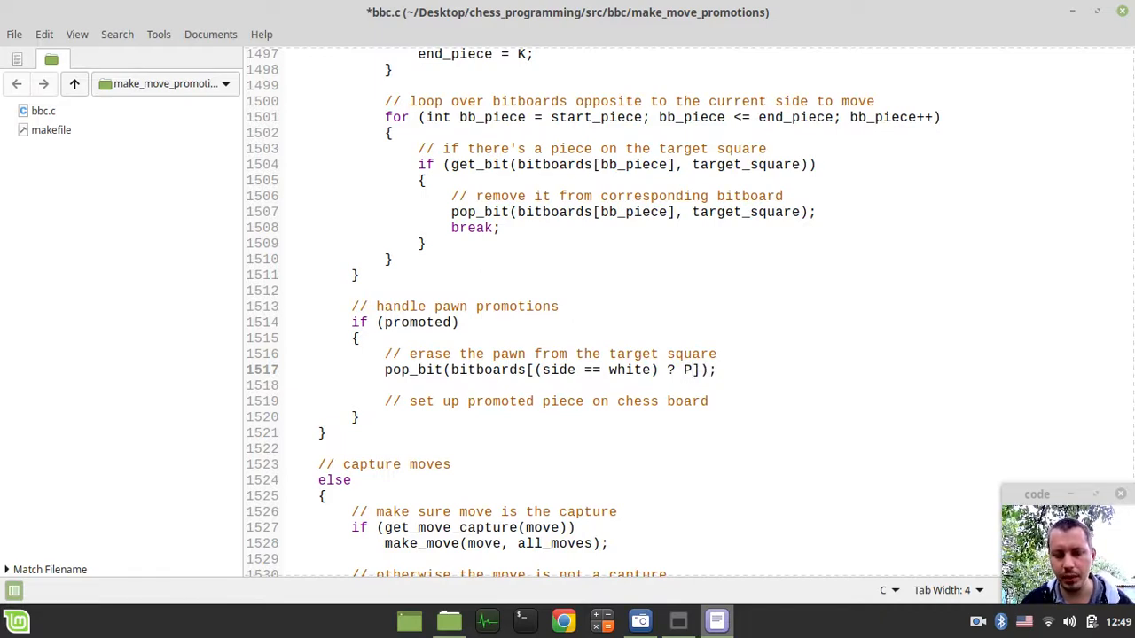
pyautogui.write(': p')
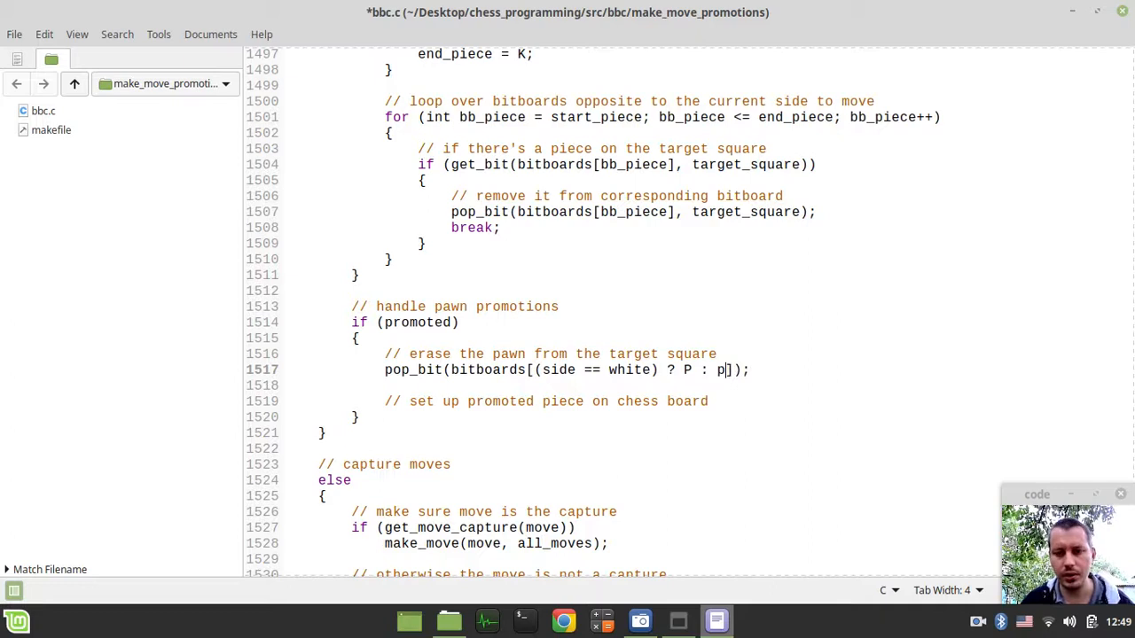
pyautogui.write('],')
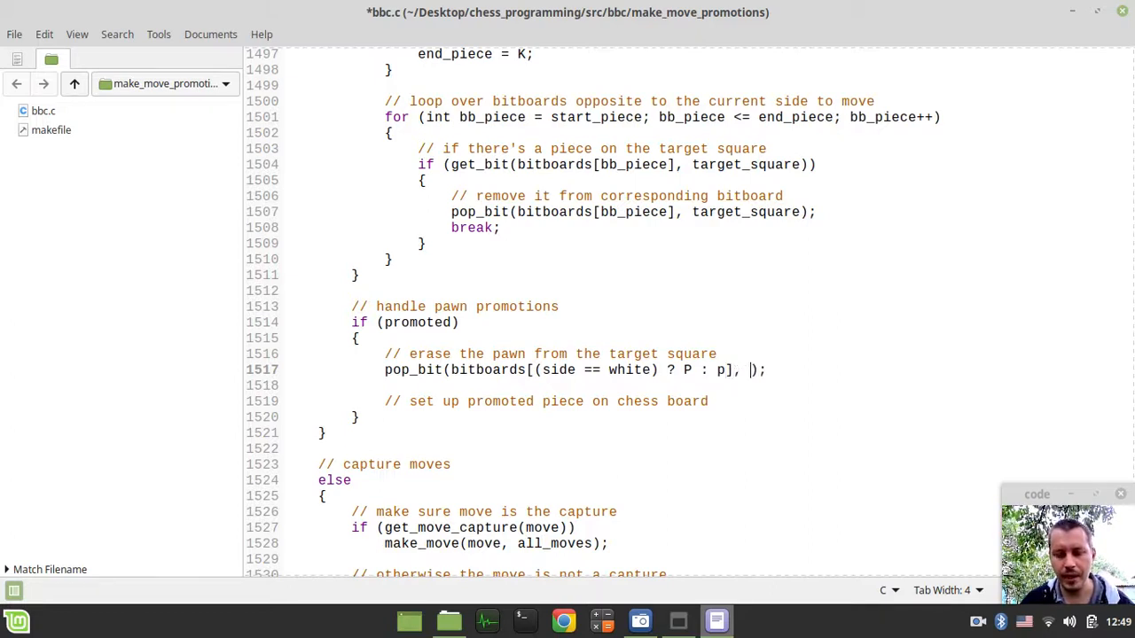
pyautogui.write('target_s')
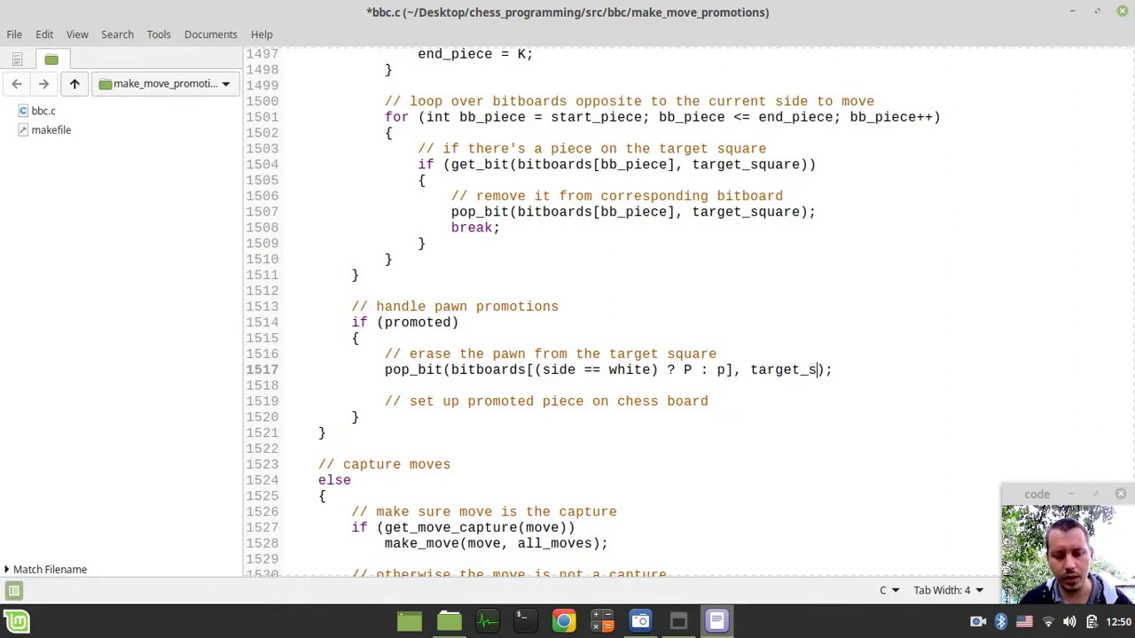
pyautogui.write('quare')
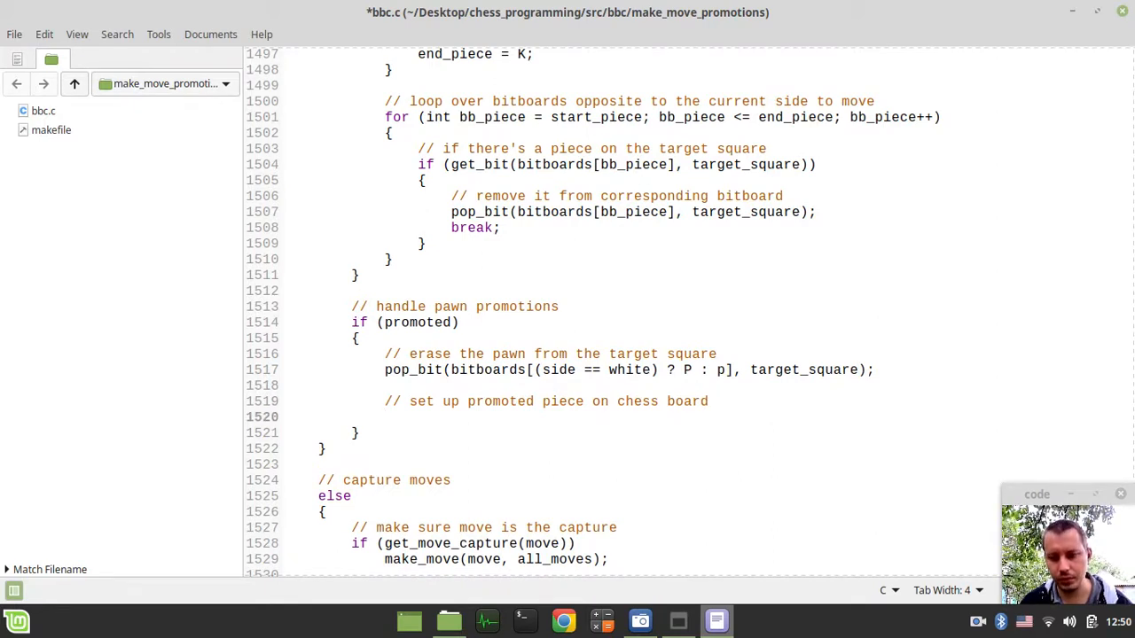
# Step: Start a set_bit call under the set-up comment, rename promoted to promoted_piece, and save
pyautogui.click(385, 416)
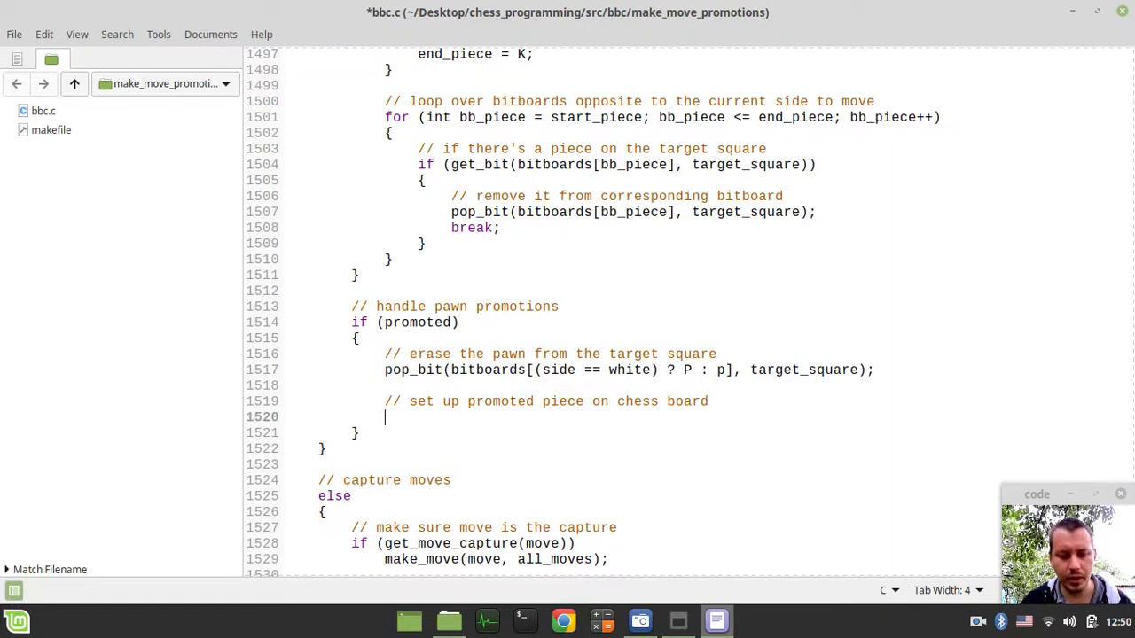
pyautogui.write('set_bit(bitboards[]);')
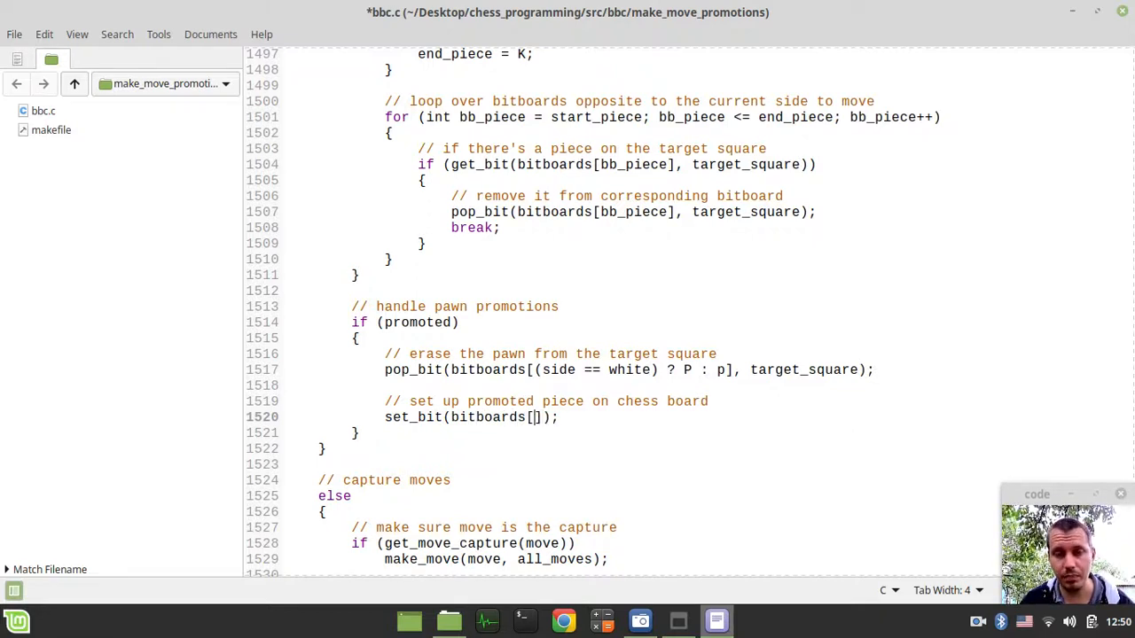
pyautogui.write('pro')
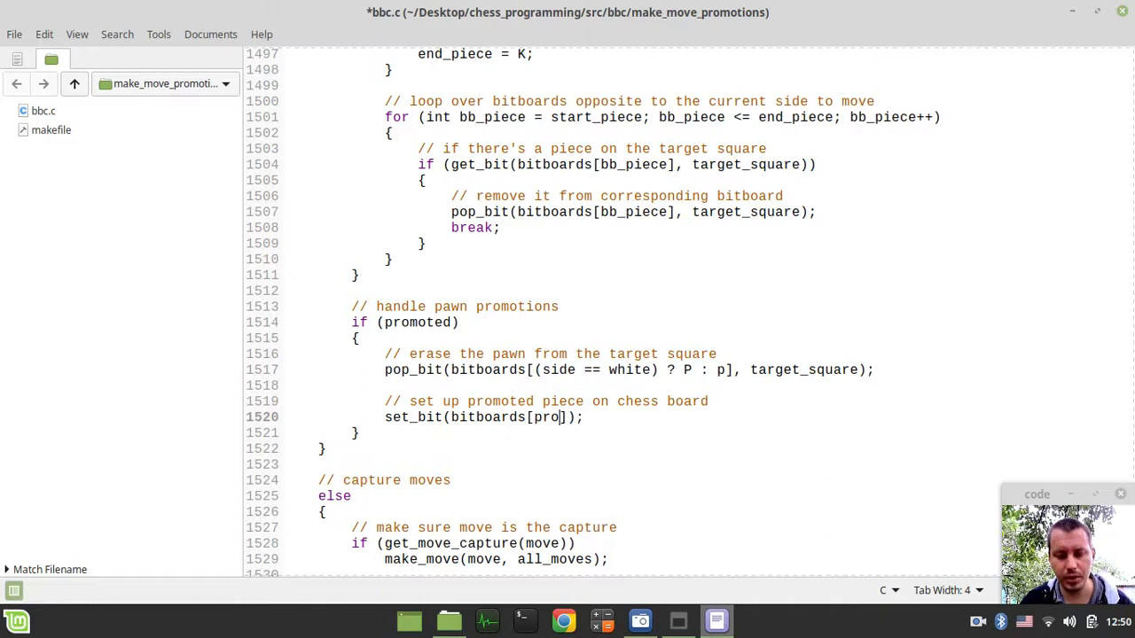
pyautogui.write('moted')
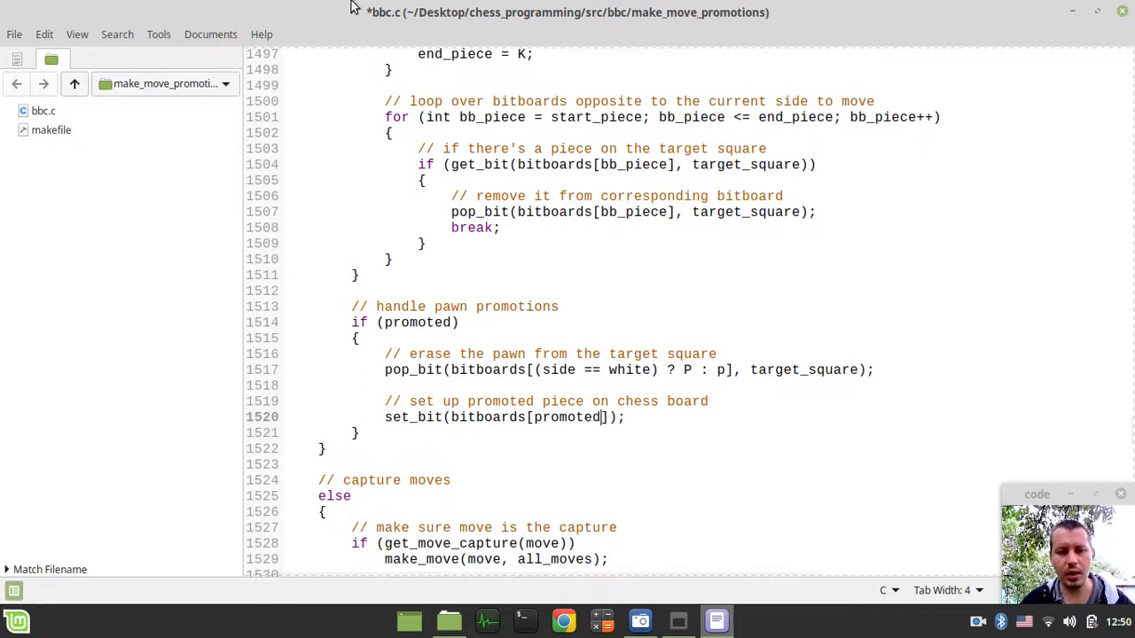
pyautogui.scroll(3)
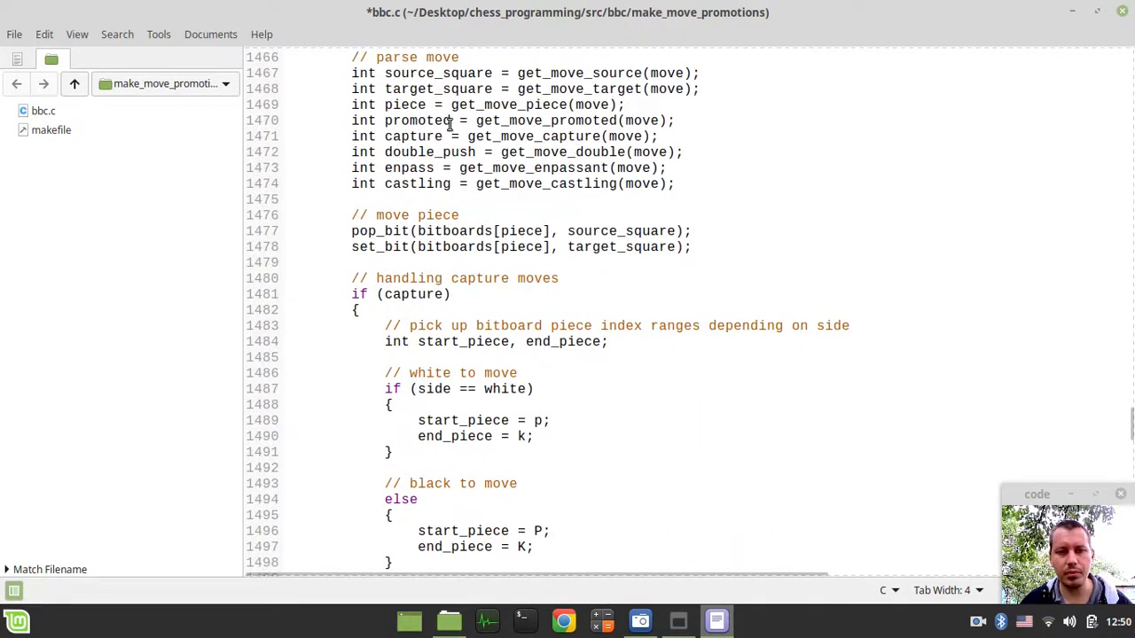
pyautogui.write('_piece')
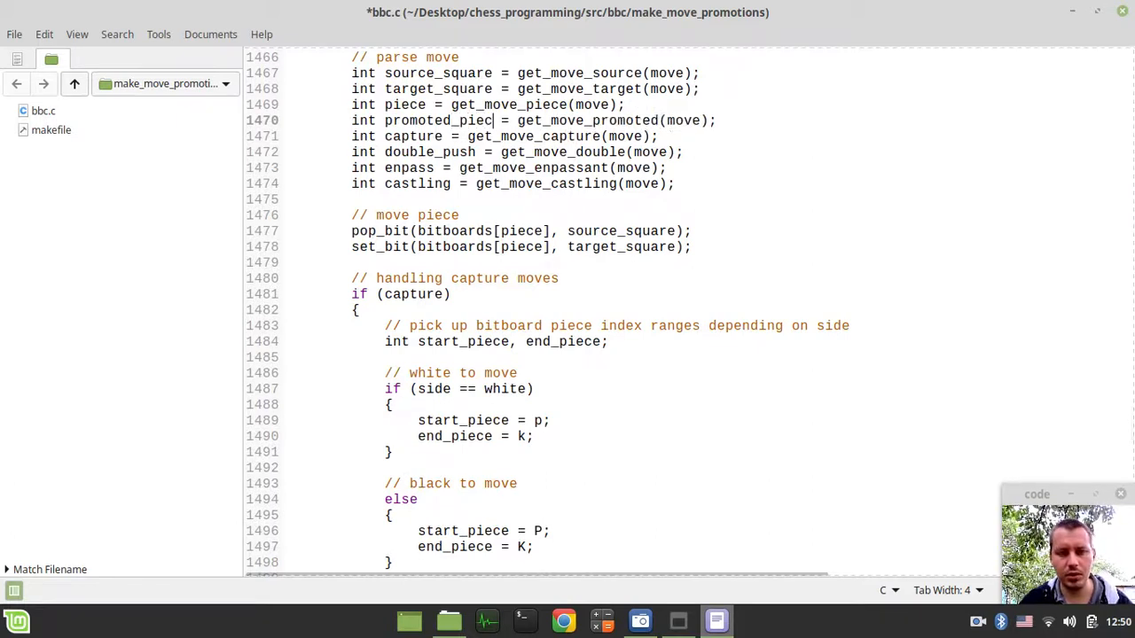
pyautogui.press('ctrl+s')
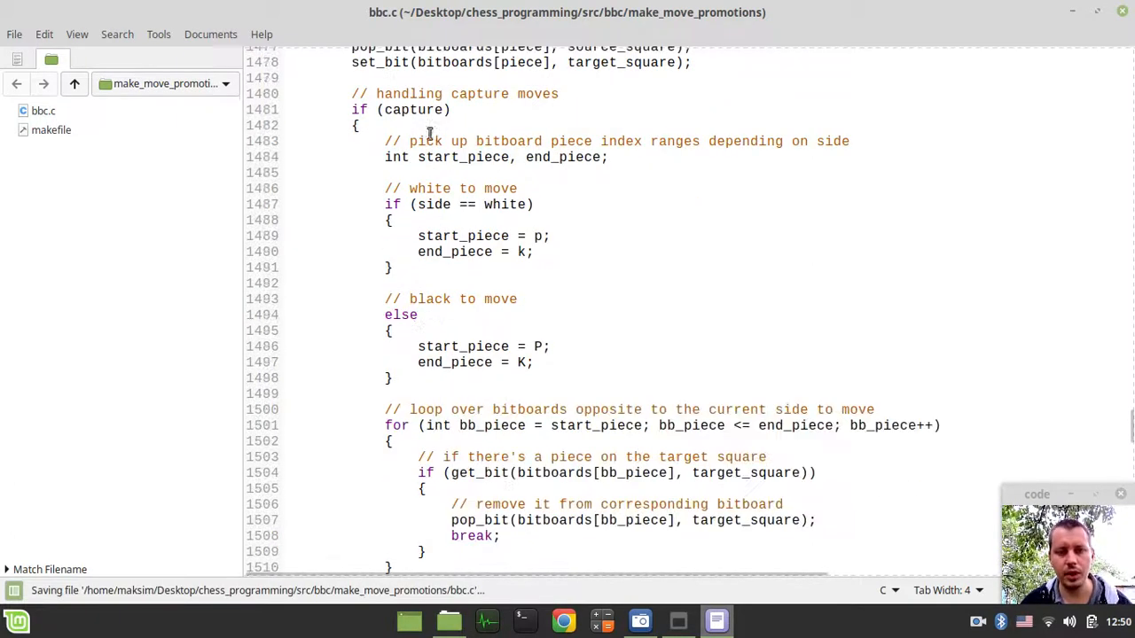
# Step: Finish set_bit(bitboards[promoted_piece], target_square); and save bbc.c
pyautogui.scroll(-3)
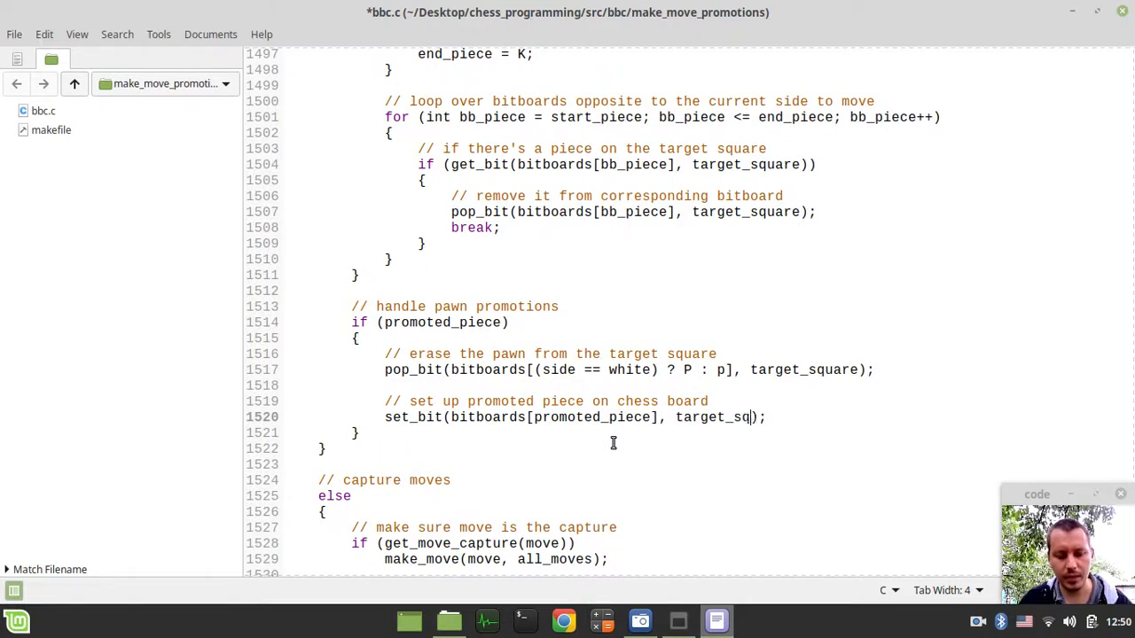
pyautogui.write('uare')
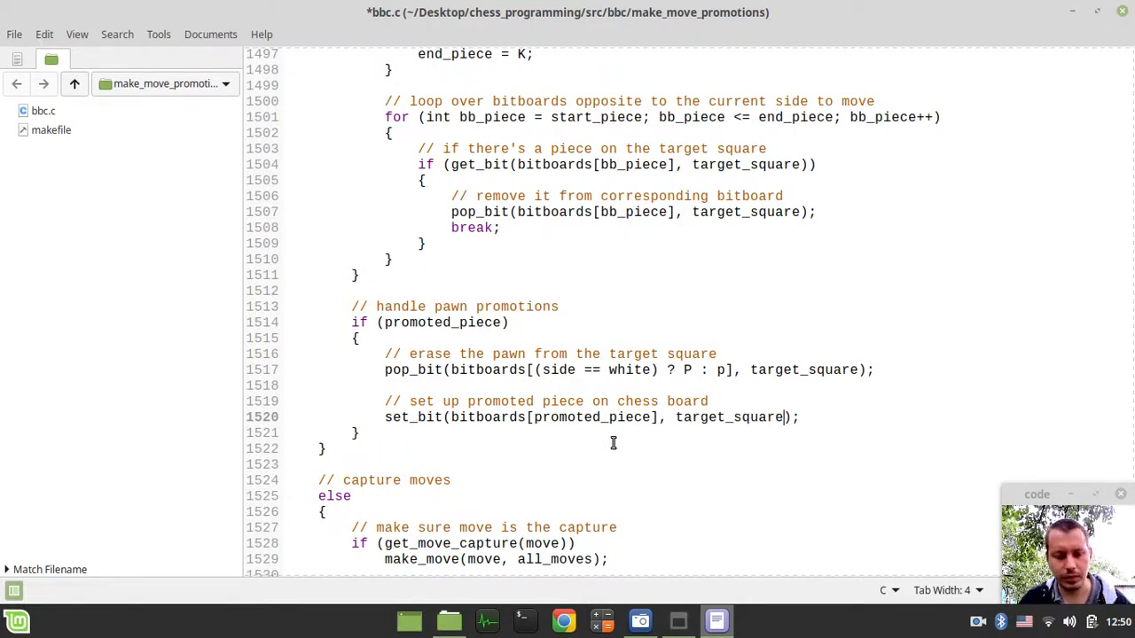
pyautogui.press('ctrl+s')
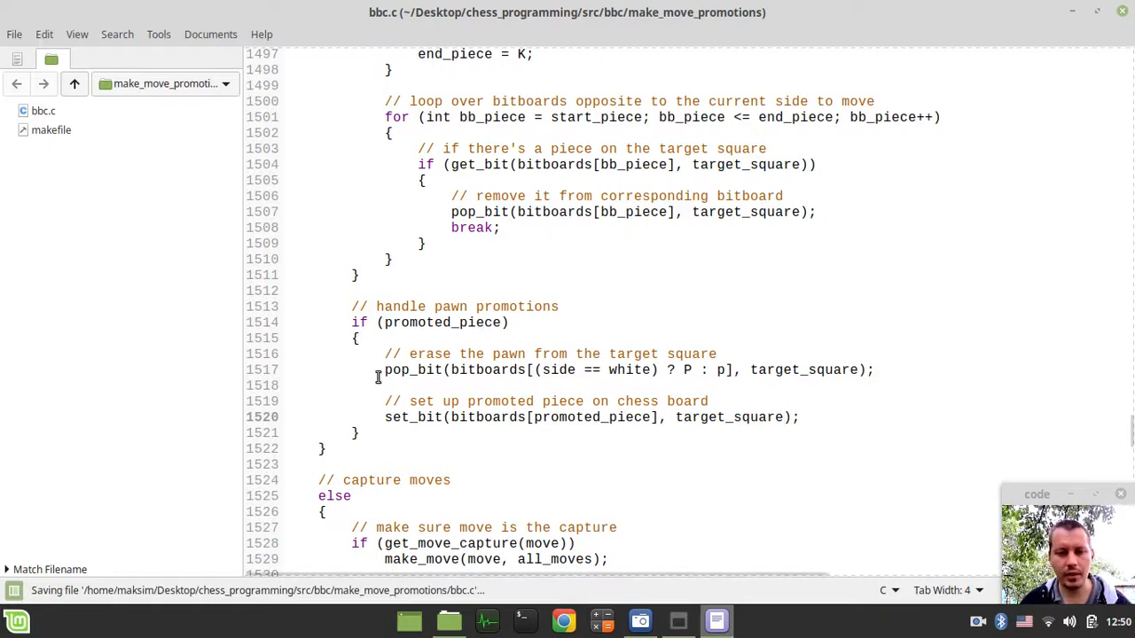
# Step: Comment out the pop_bit and set_bit promotion lines, edit main's FEN string, and save
pyautogui.write('//')
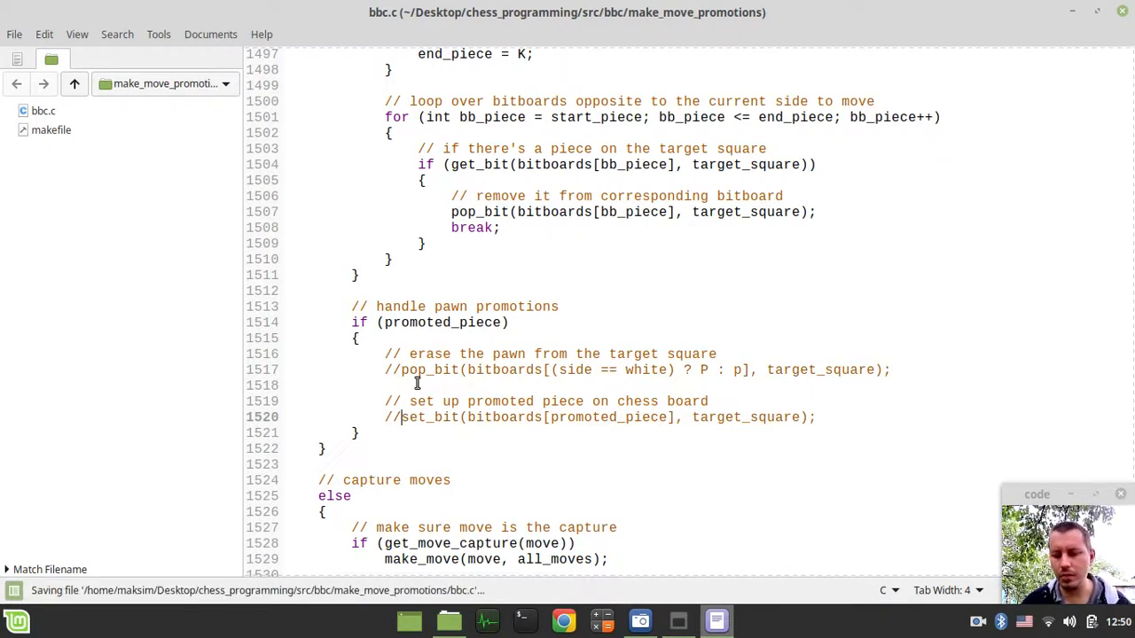
pyautogui.scroll(-3)
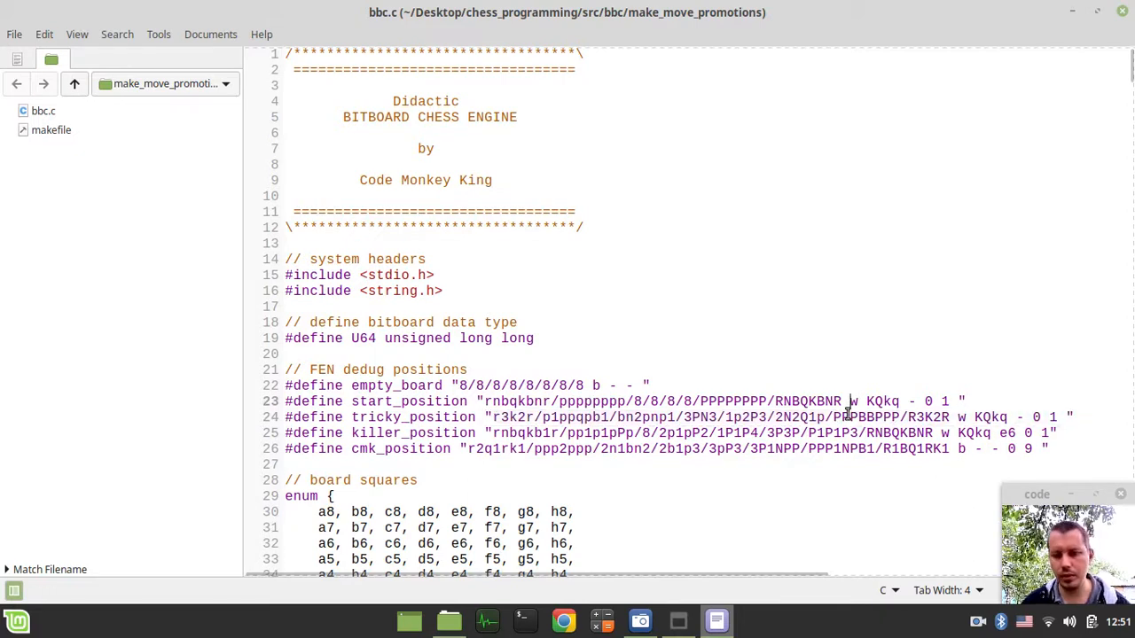
pyautogui.scroll(-3)
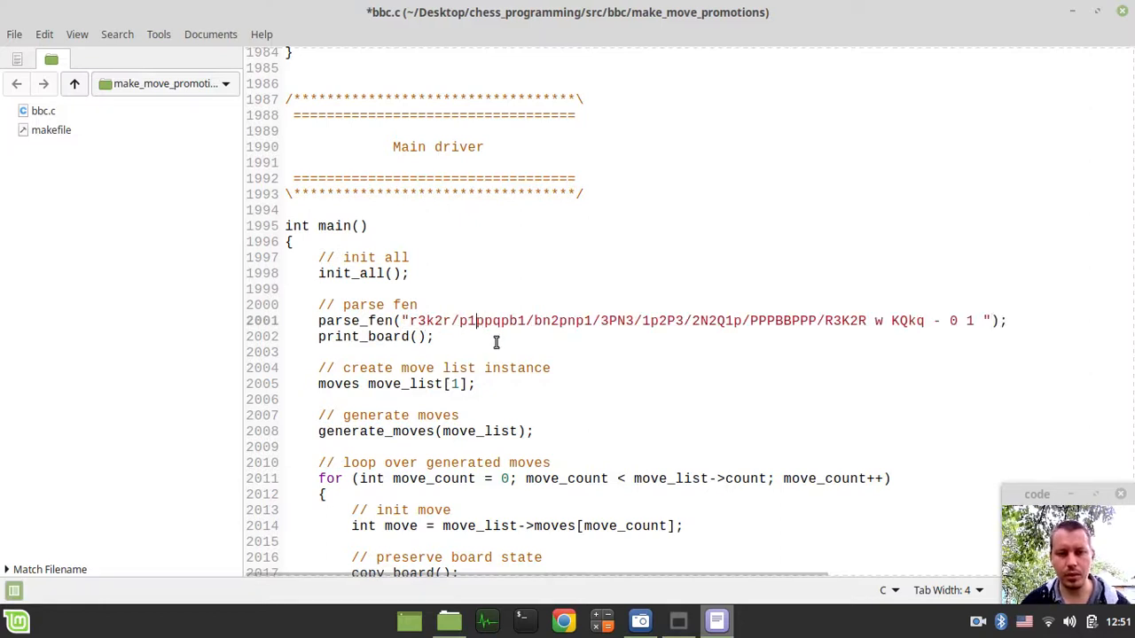
pyautogui.press('ctrl+s')
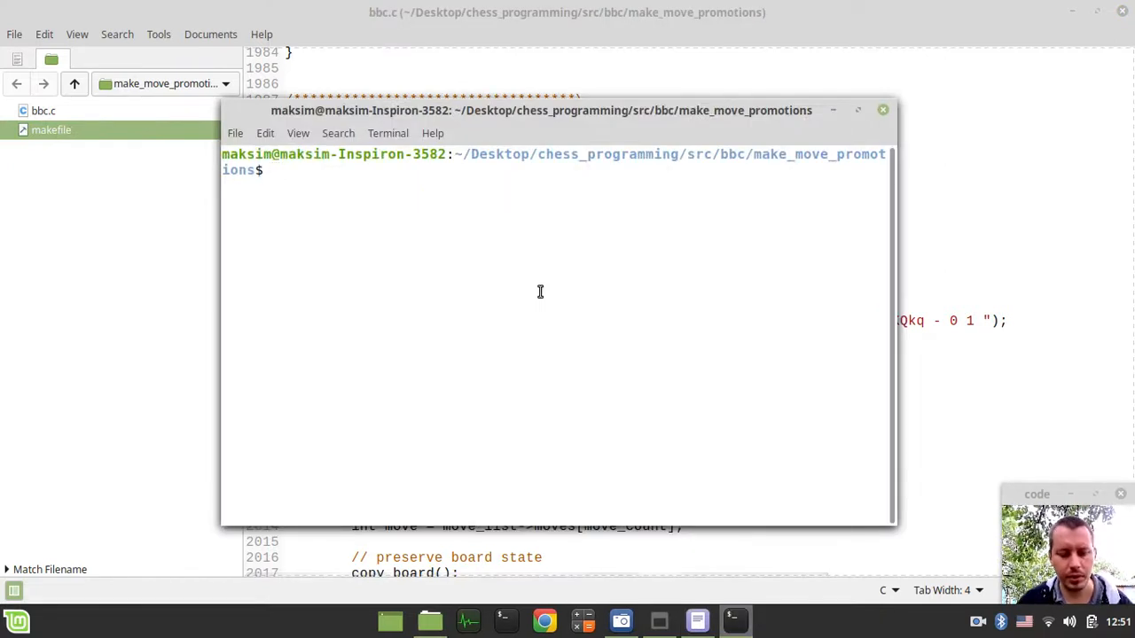
# Step: Run make debug && ./bbc and review the boards for the white pawn on b7
pyautogui.write('make debug')
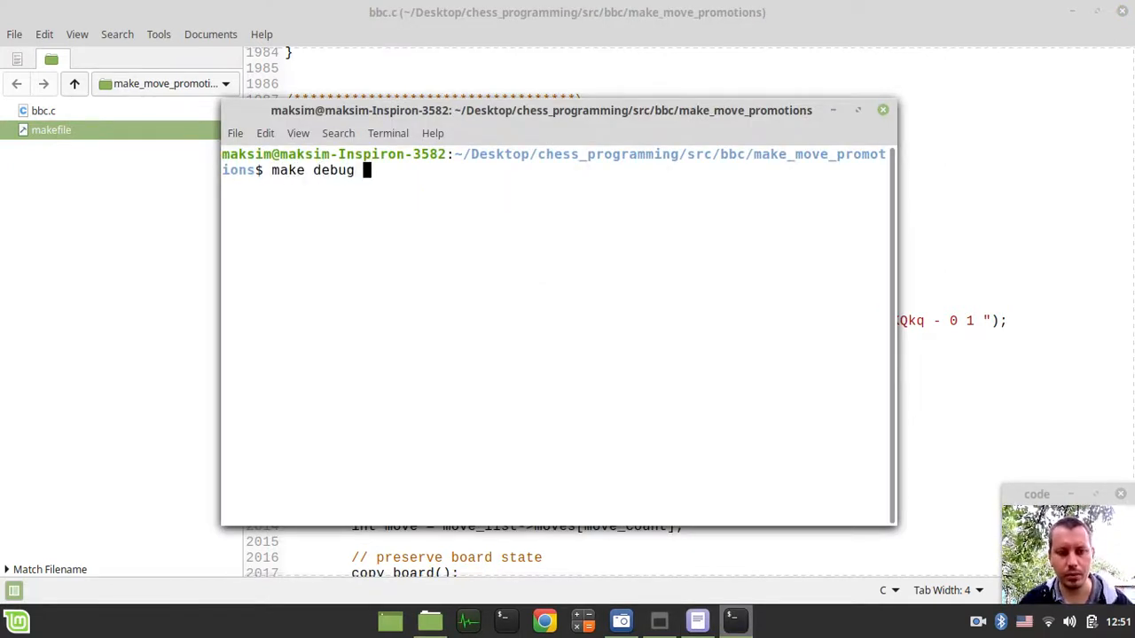
pyautogui.write('&& ./')
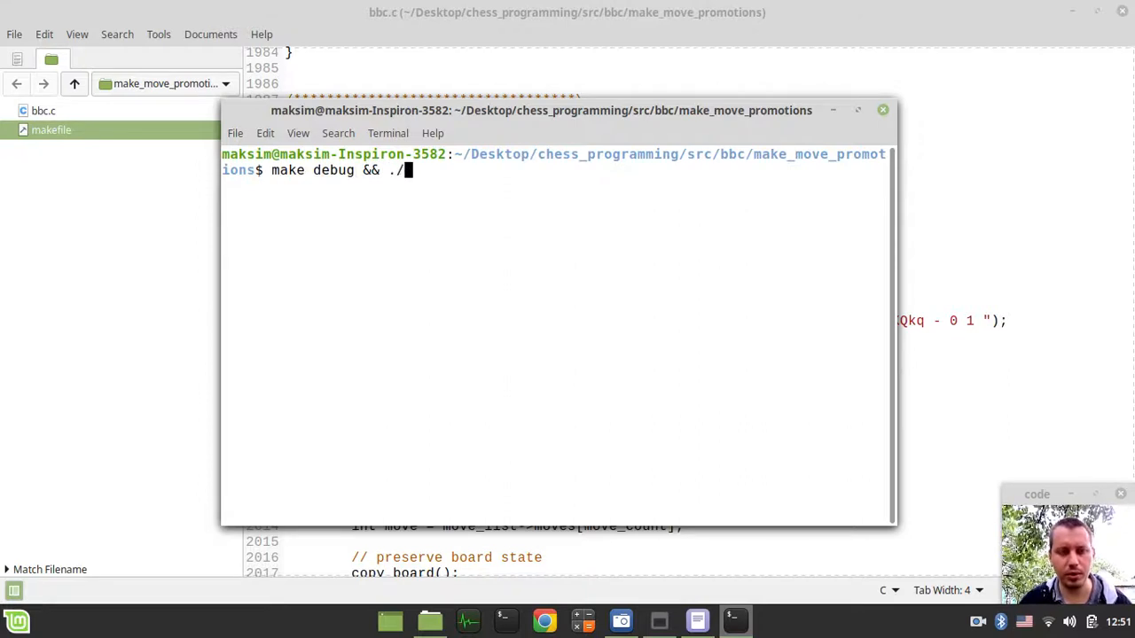
pyautogui.press('Return')
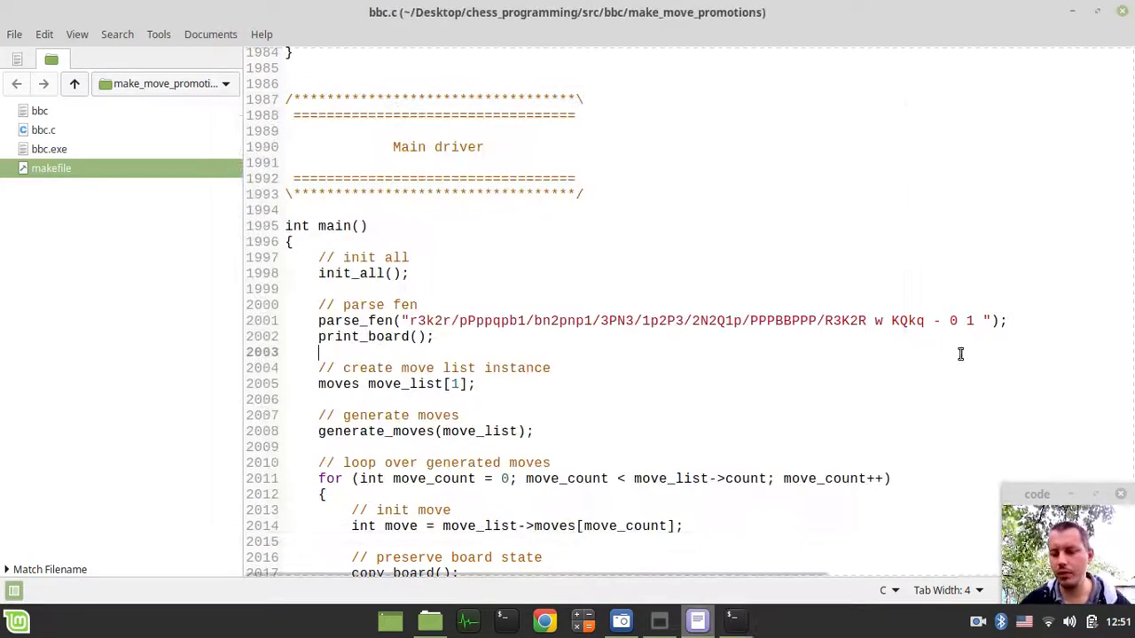
pyautogui.scroll(-3)
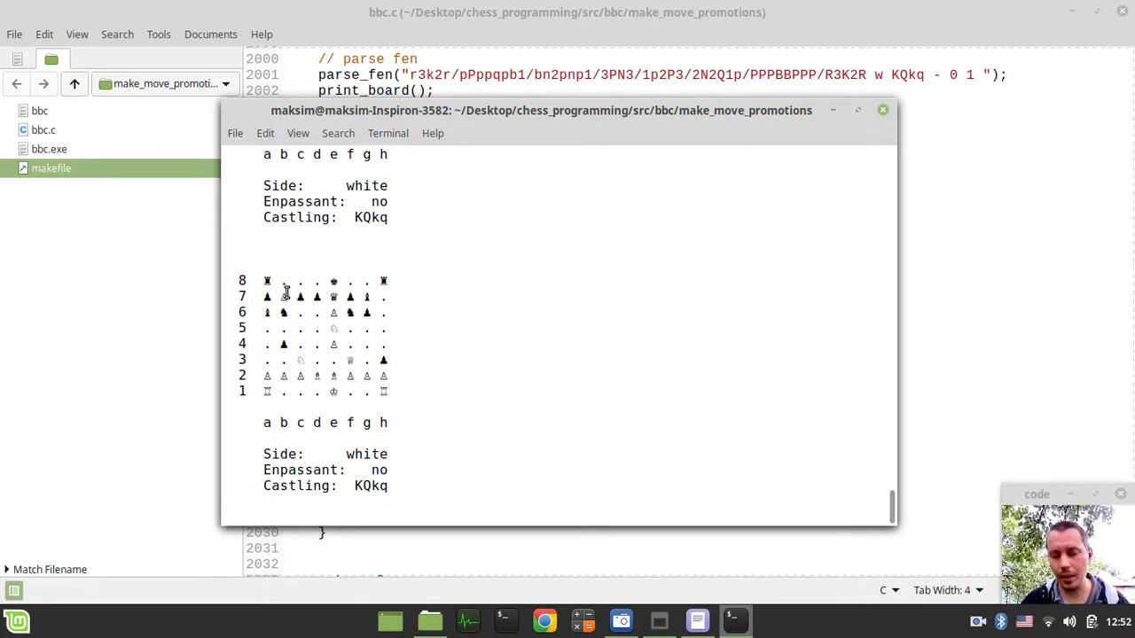
pyautogui.press('ctrl+z')
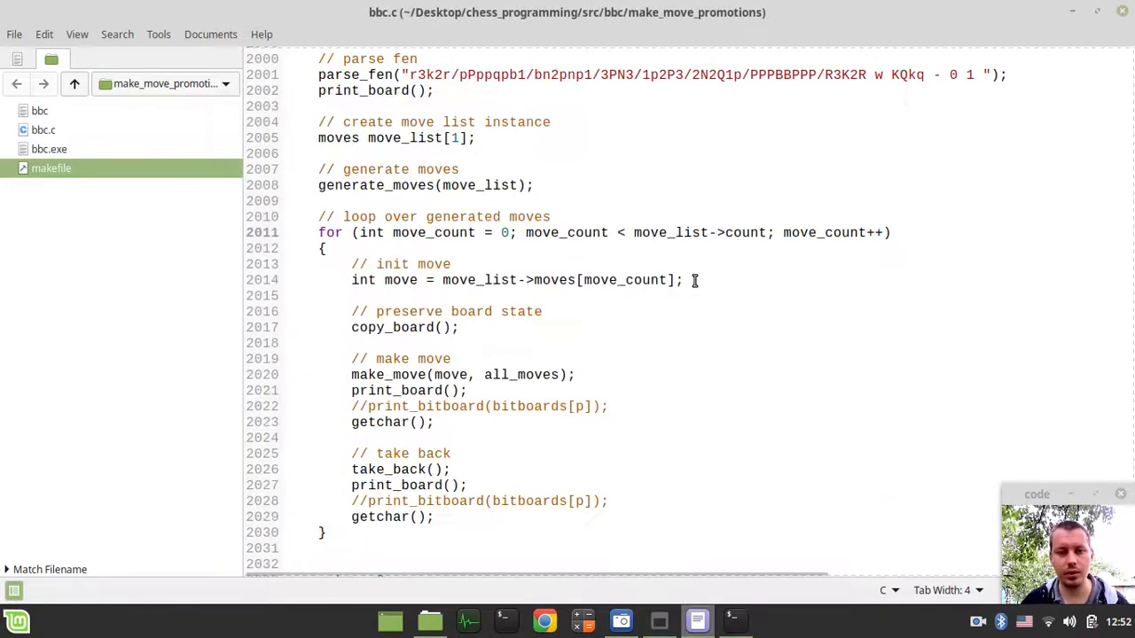
# Step: Search make_move and scroll through its capture handling code
pyautogui.press('ctrl+f')
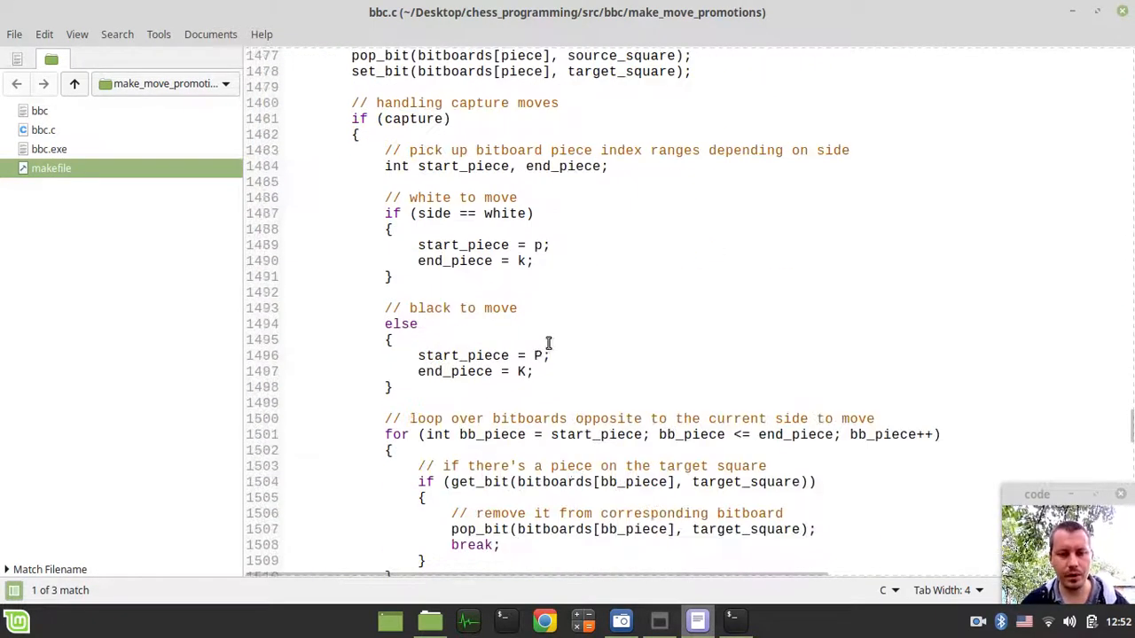
pyautogui.scroll(-3)
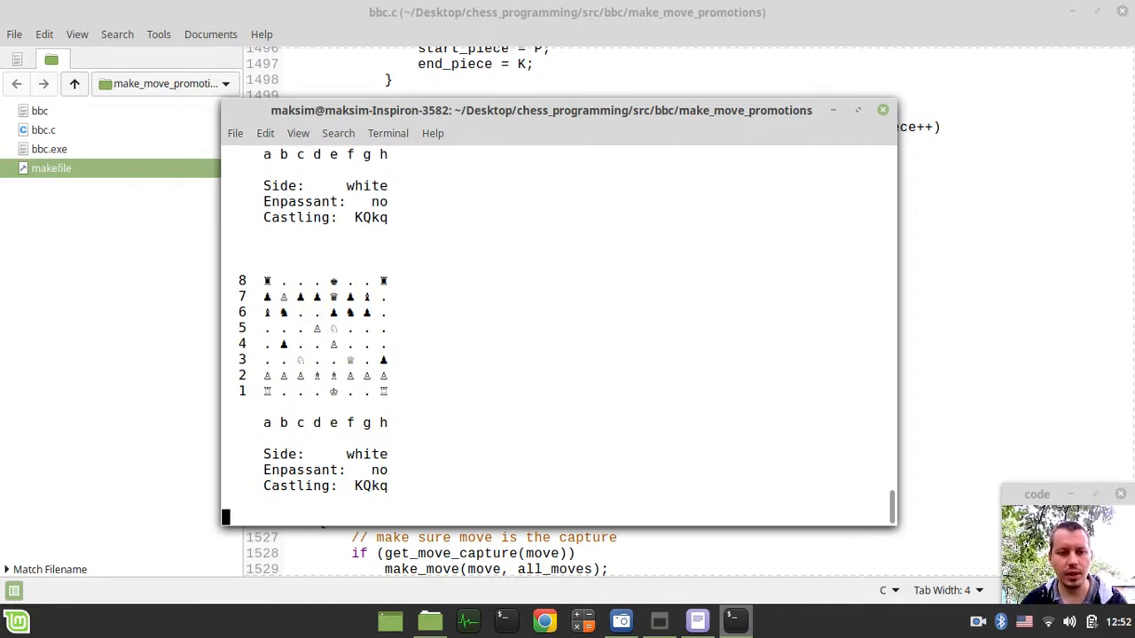
# Step: Stop the engine with Ctrl+Z and rerun make debug && ./bbc
pyautogui.press('ctrl+z')
pyautogui.write('make debug && ./bbc')
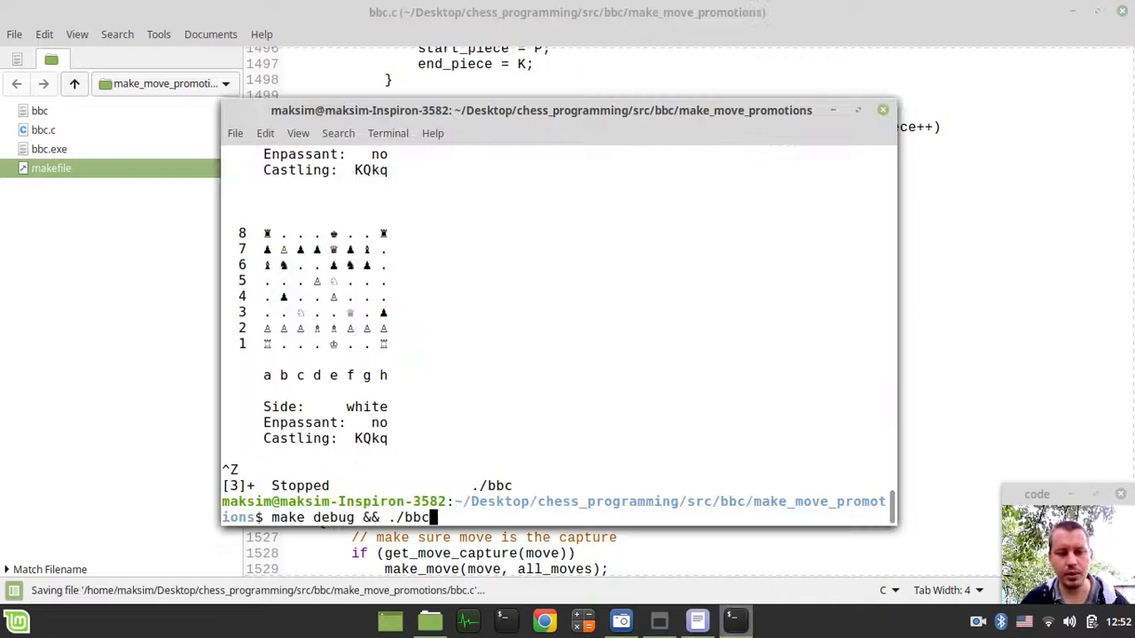
pyautogui.press('Return')
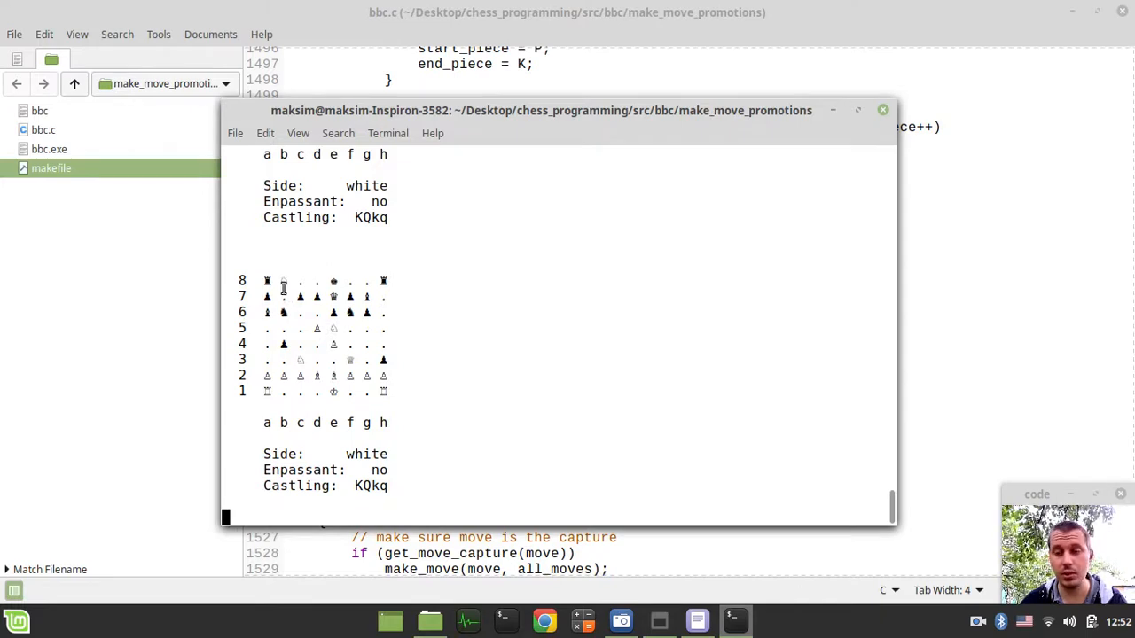
pyautogui.moveTo(280, 282)
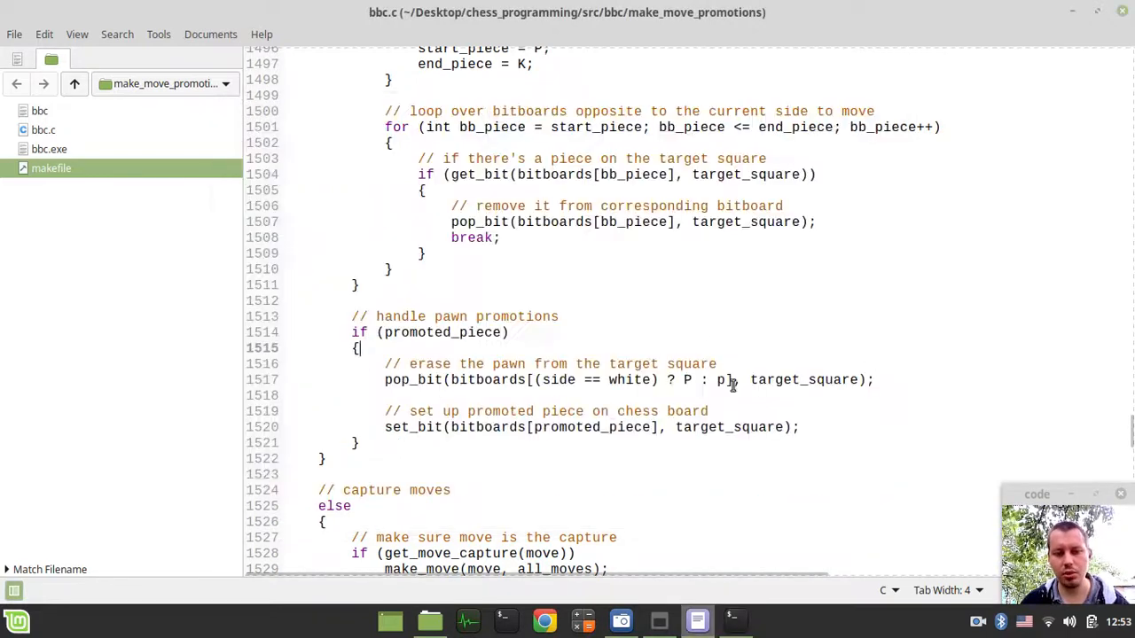
# Step: Change the test FEN's side to move from w to b
pyautogui.scroll(-3)
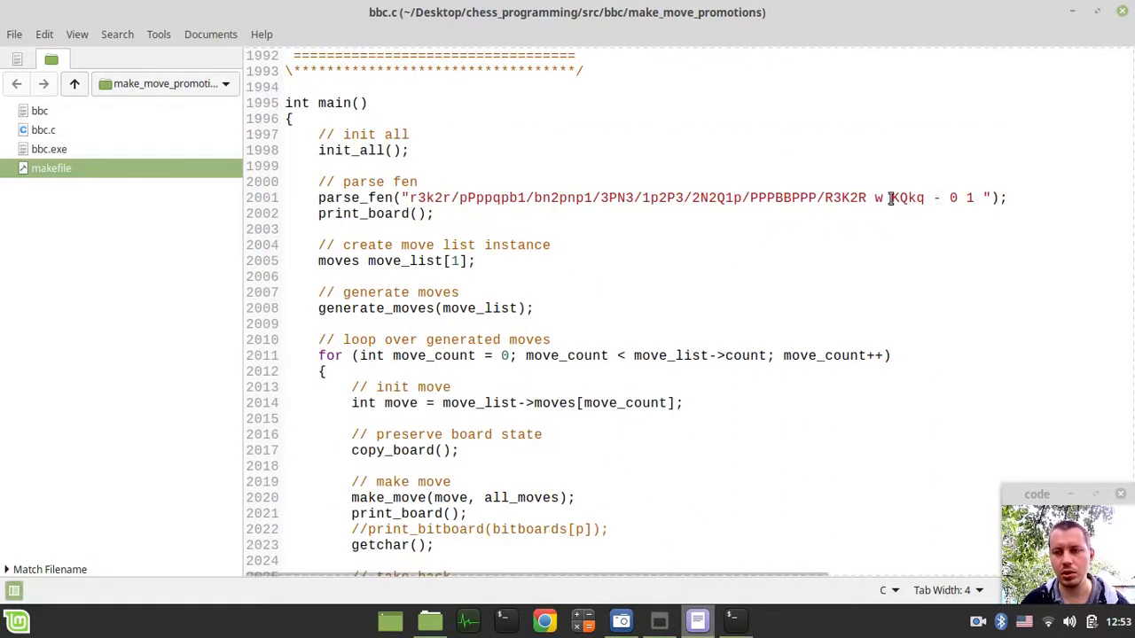
pyautogui.write('b')
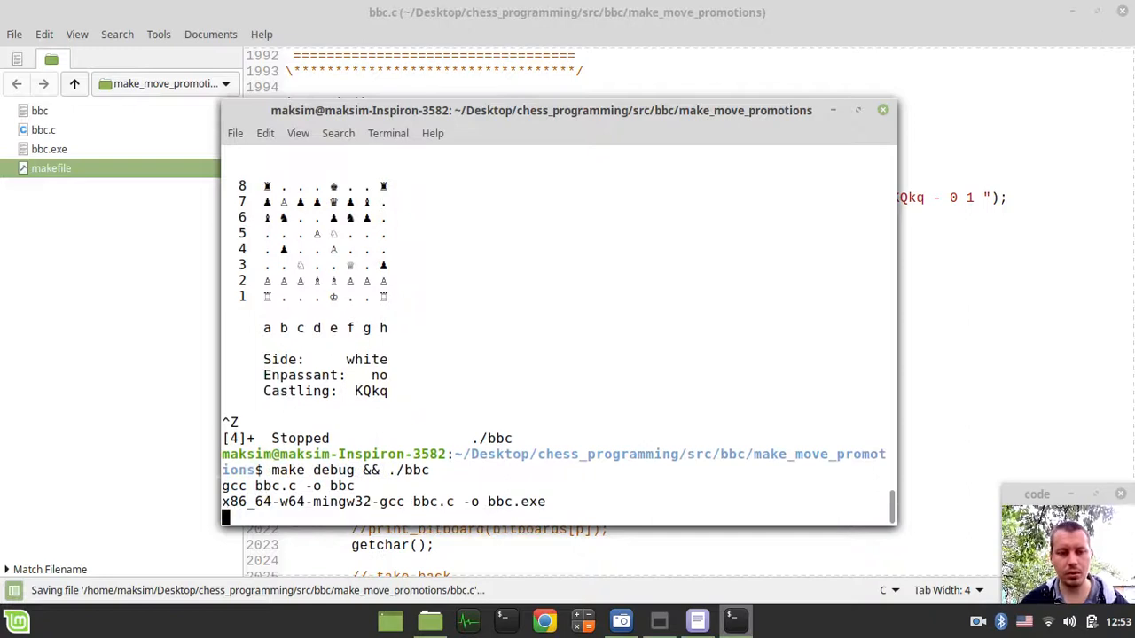
# Step: Step through black's generated moves and inspect the black pawn promoting from g2
pyautogui.scroll(-3)
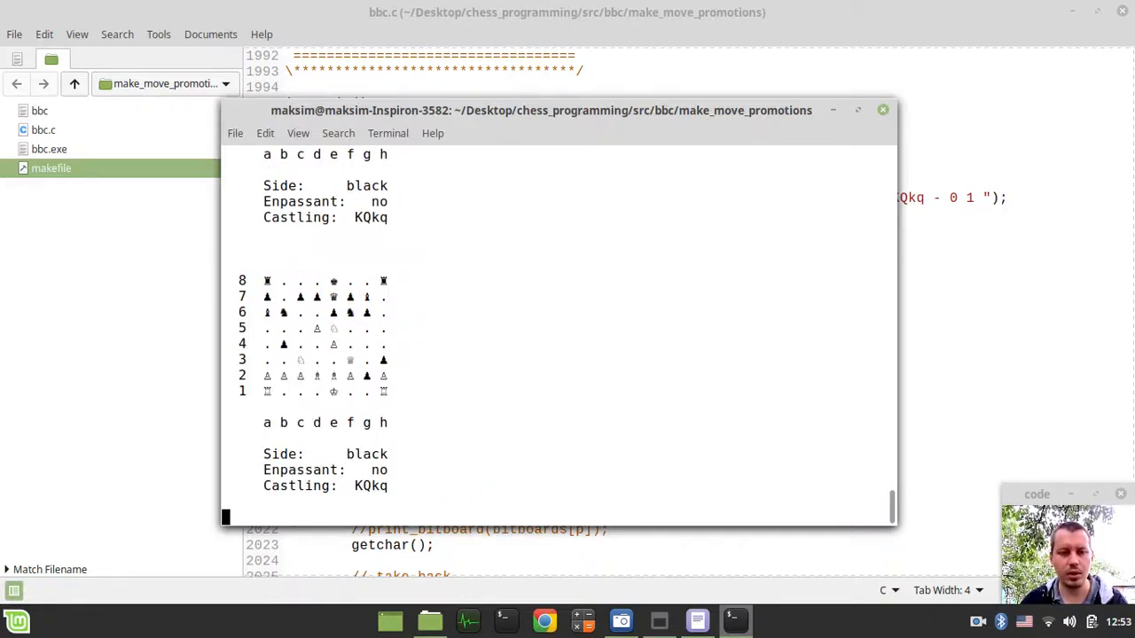
pyautogui.press('ctrl+z')
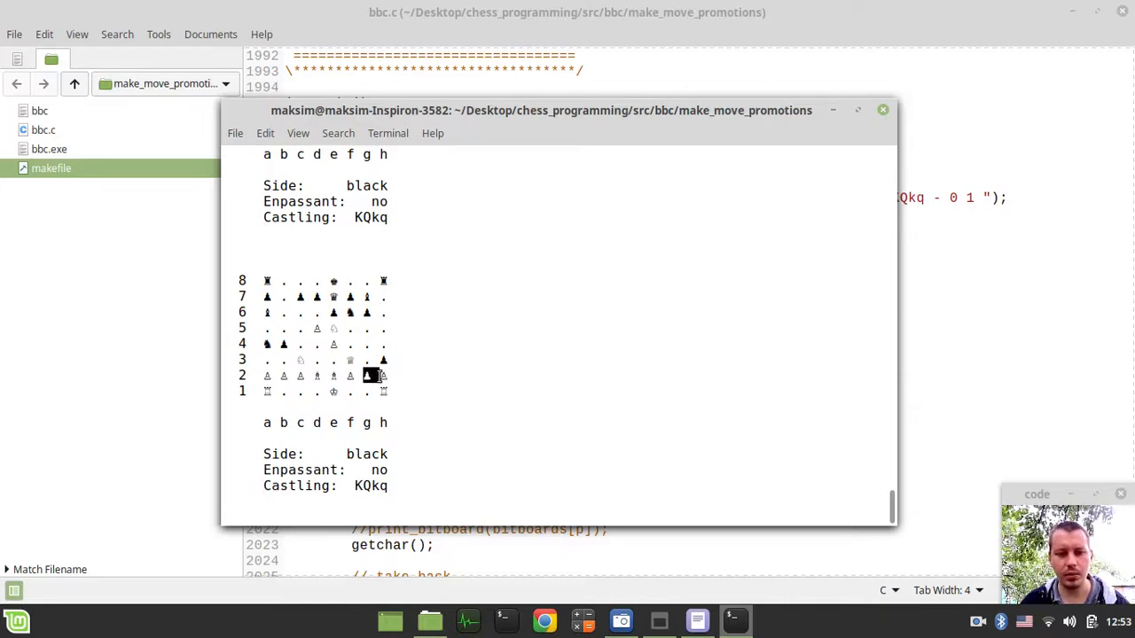
pyautogui.moveTo(362, 380)
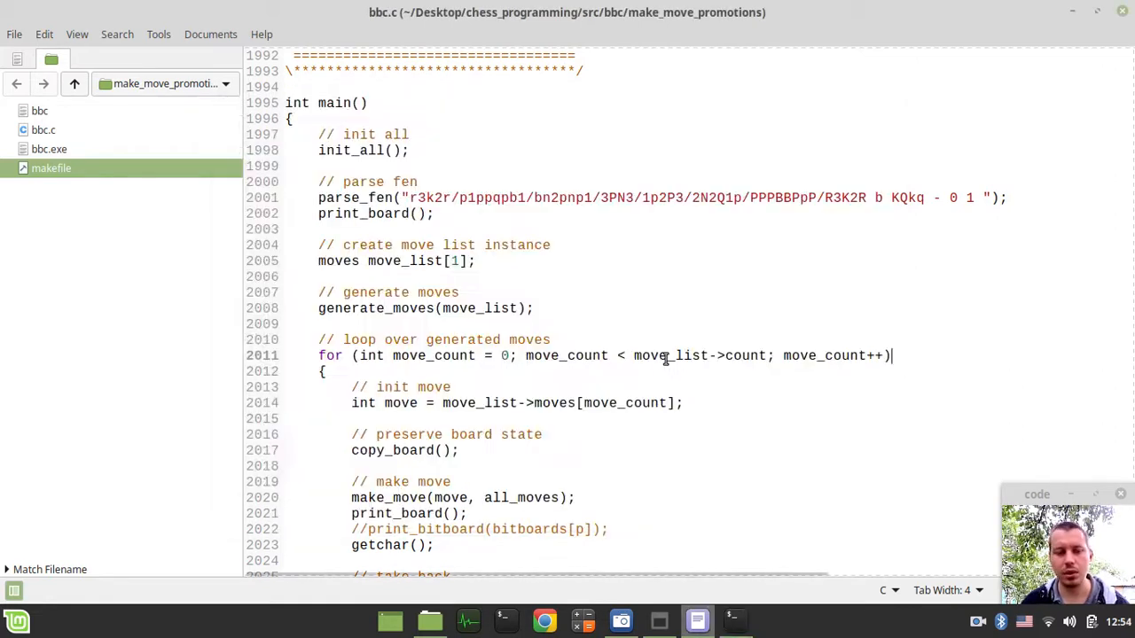
pyautogui.scroll(-3)
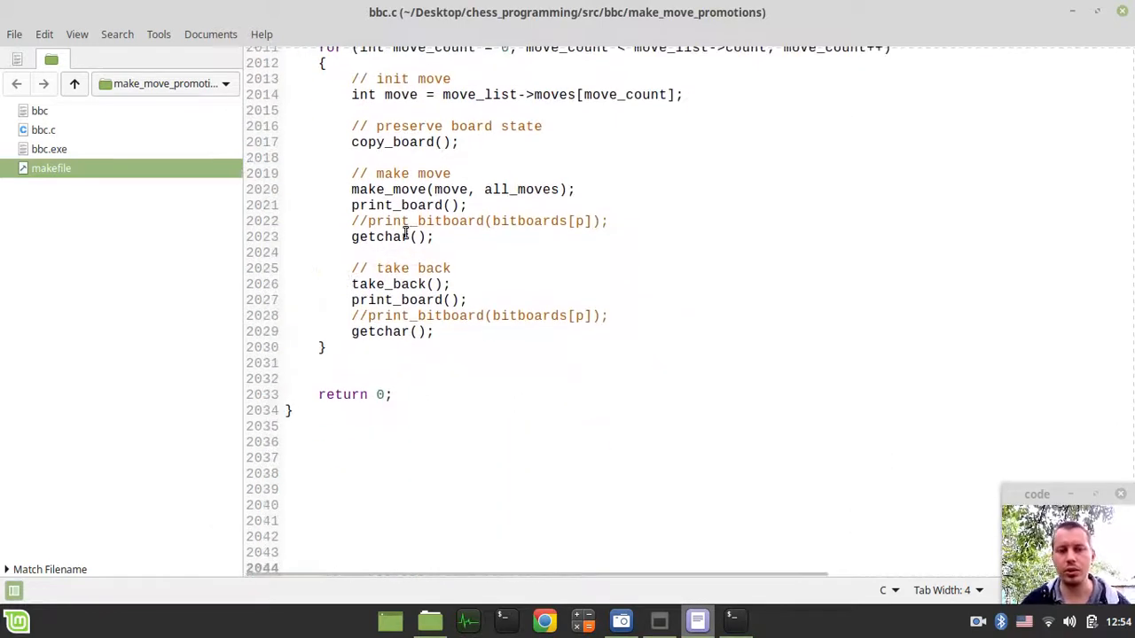